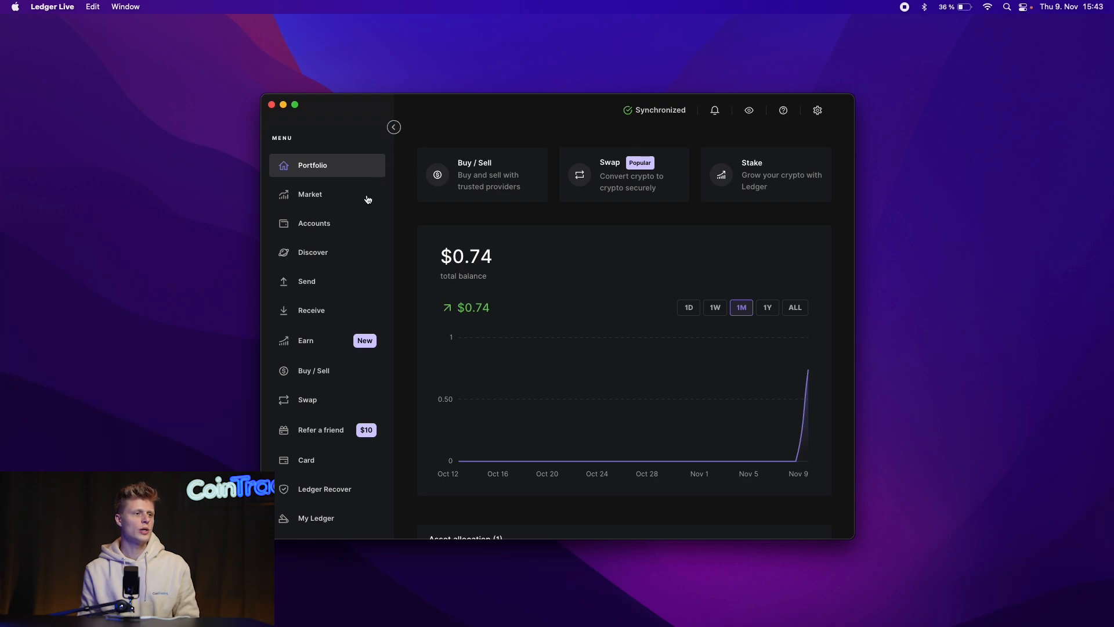
mouse_move(330, 238)
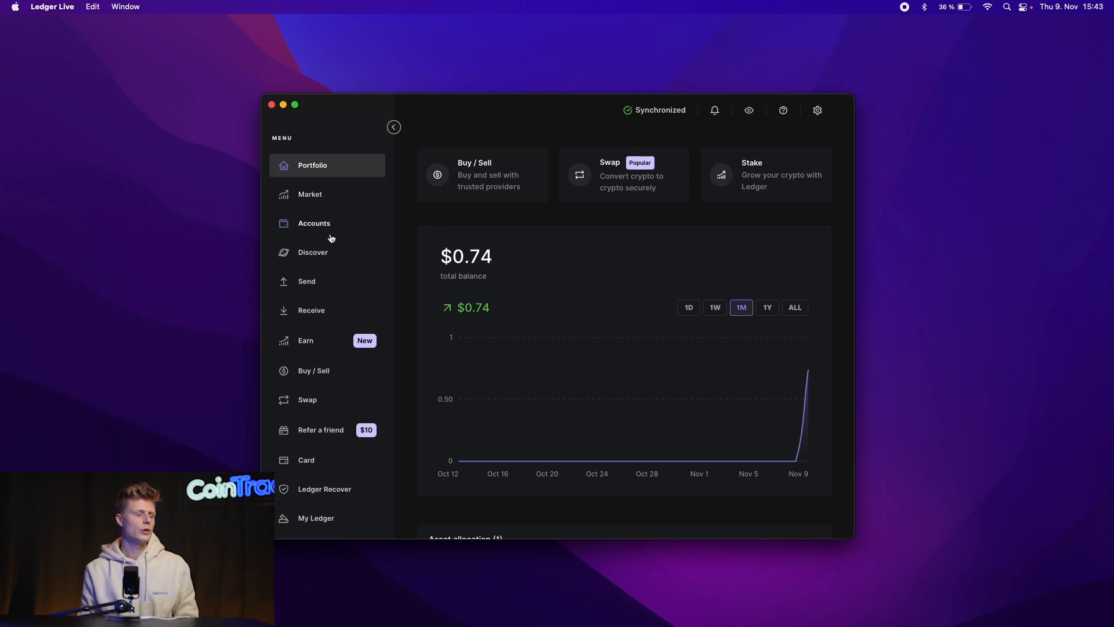
Show the Ledger Live accounts list with the Ethereum 1 account and its balance
left_click(314, 223)
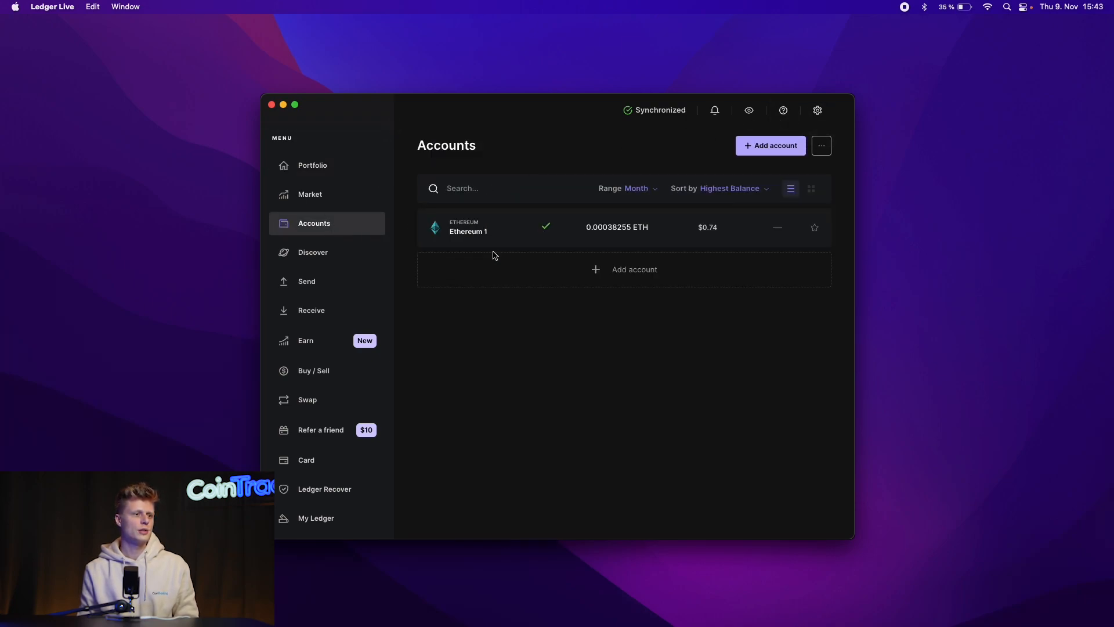
mouse_move(455, 290)
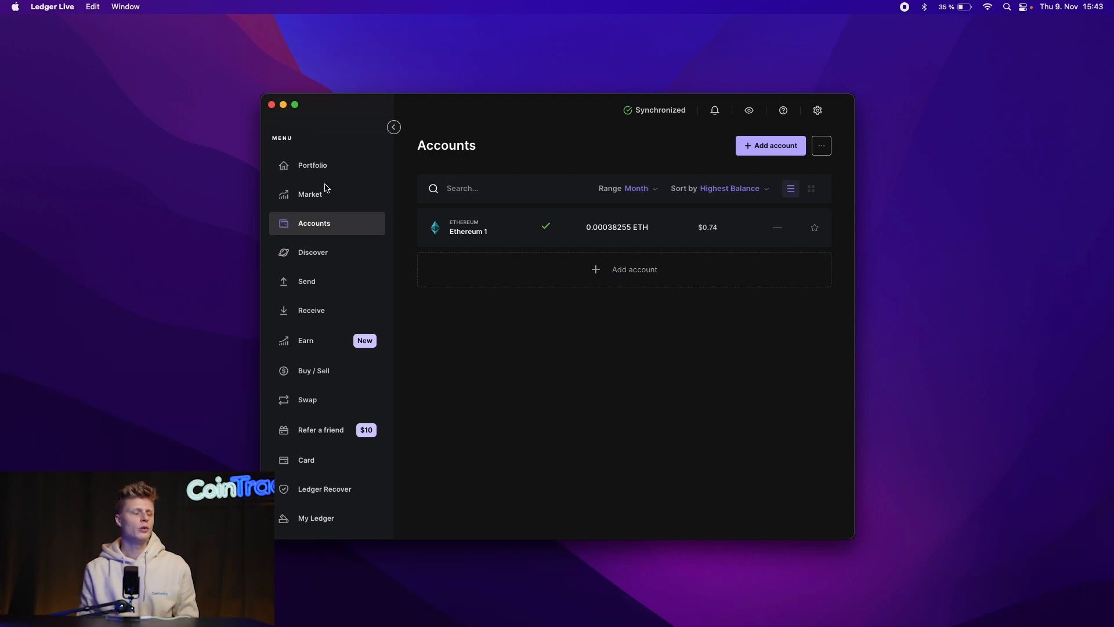
Start the operation history export from the Accounts settings in Ledger Live
left_click(817, 110)
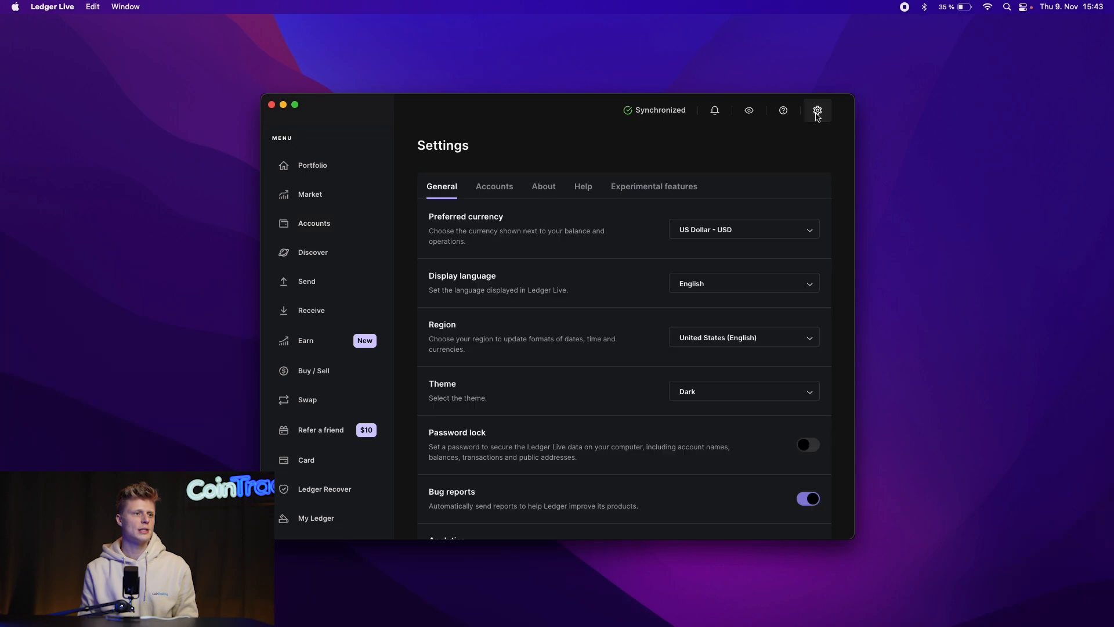
left_click(494, 186)
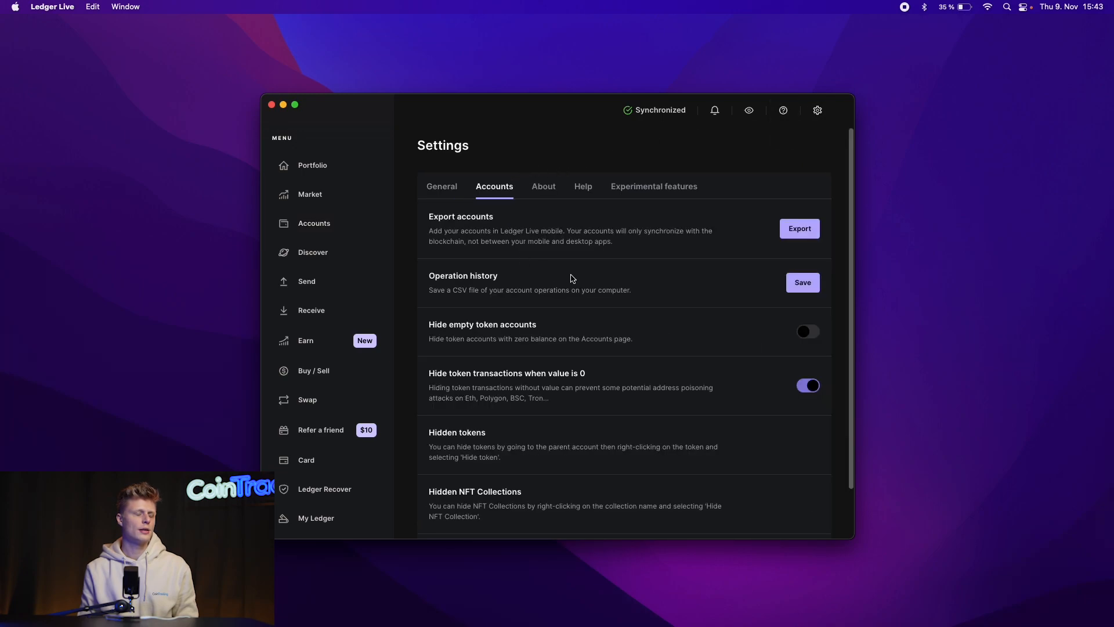
left_click(802, 282)
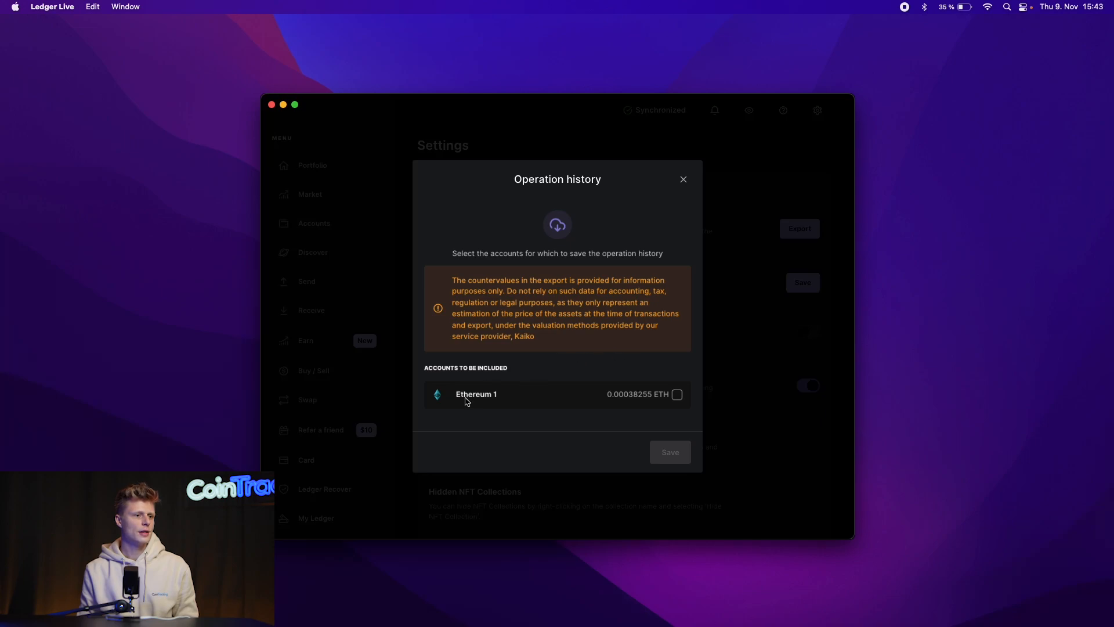
Export the Ethereum 1 account's operation history as a CSV saved to Documents
left_click(675, 395)
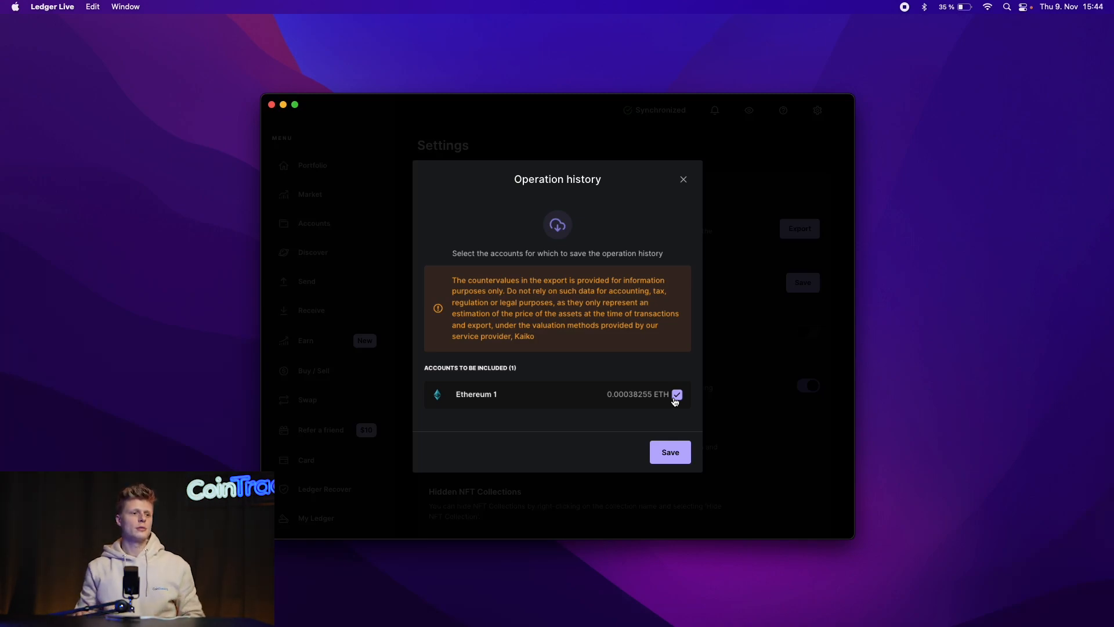
mouse_move(730, 444)
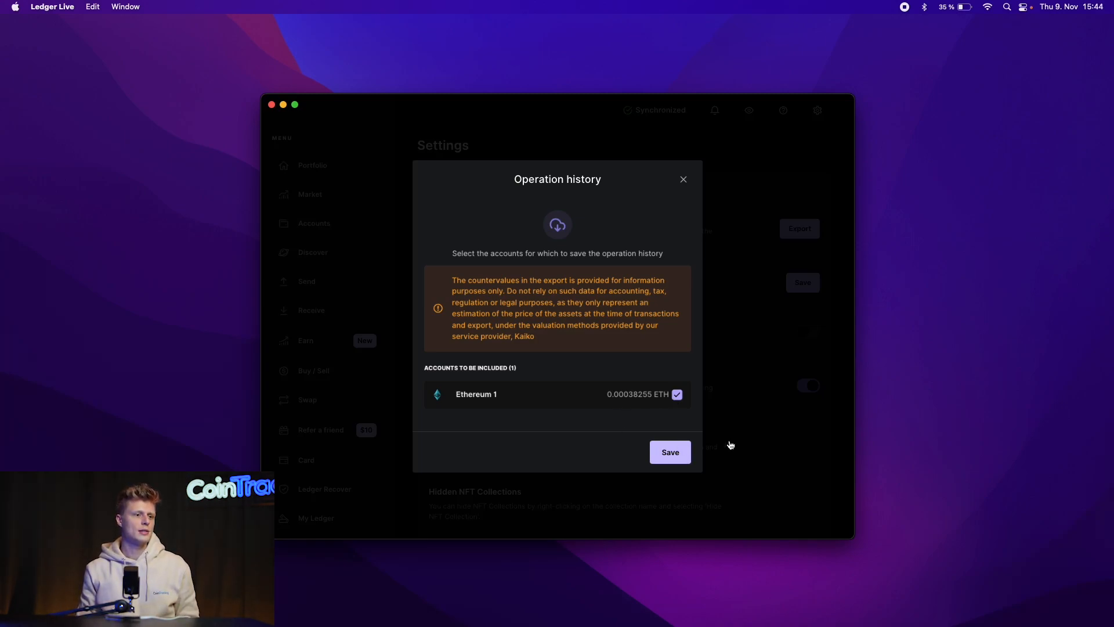
left_click(668, 451)
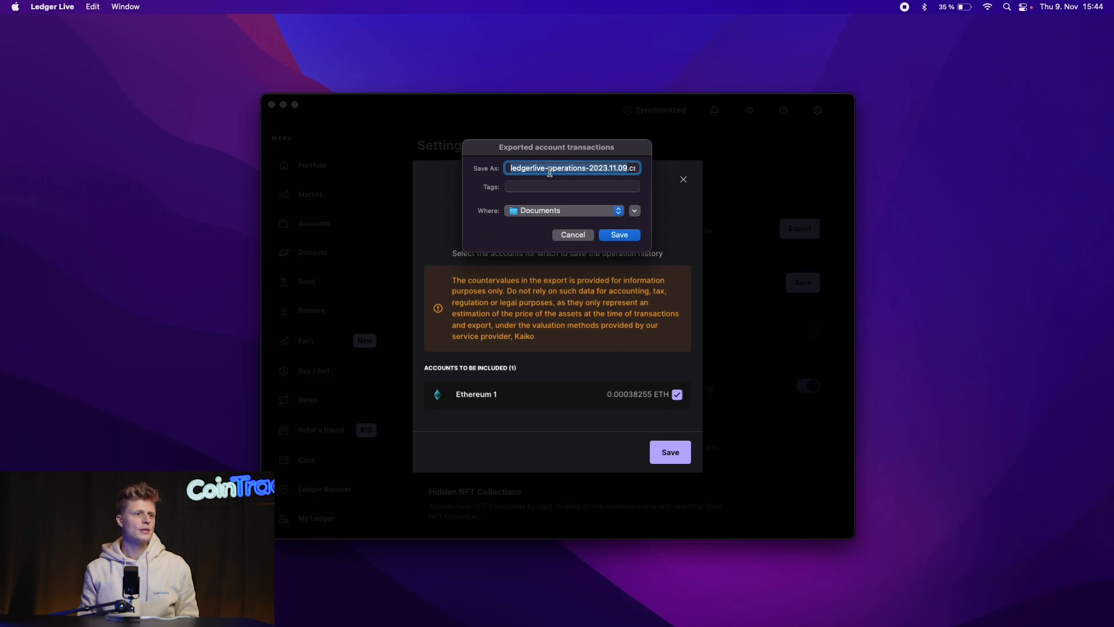
left_click(618, 234)
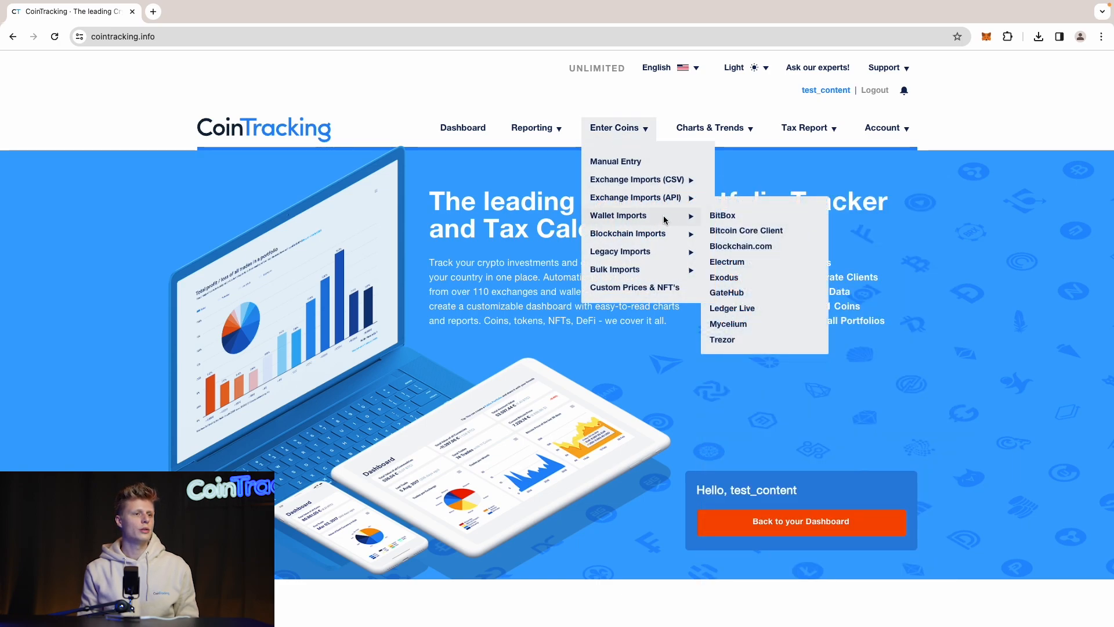
Go to CoinTracking's Ledger Live import page with the CSV upload area
left_click(732, 307)
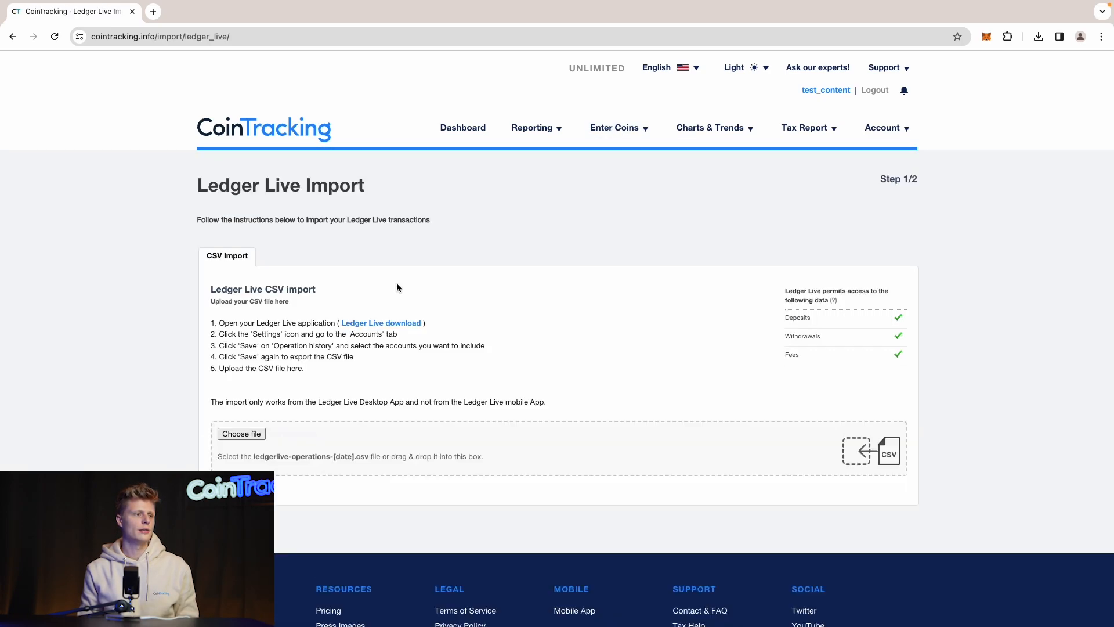
mouse_move(185, 365)
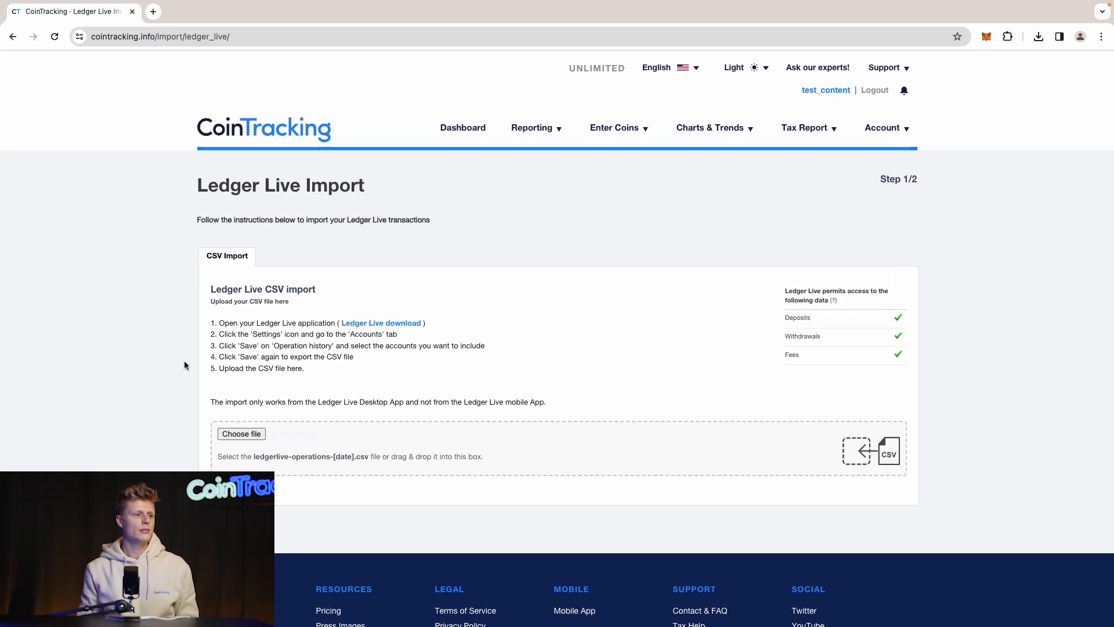
mouse_move(251, 367)
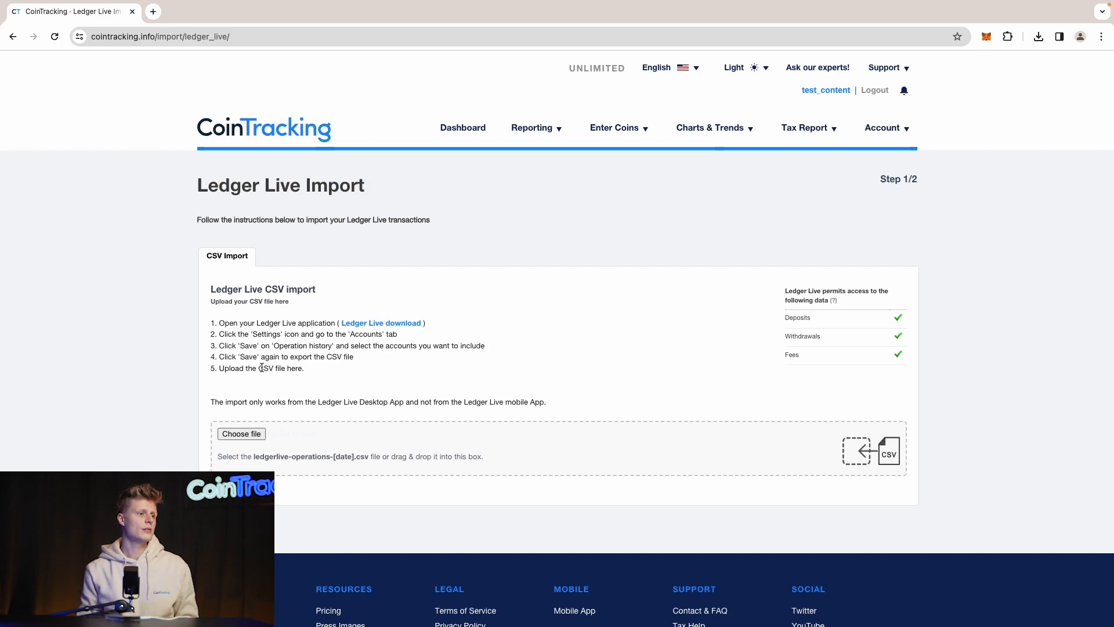
mouse_move(260, 397)
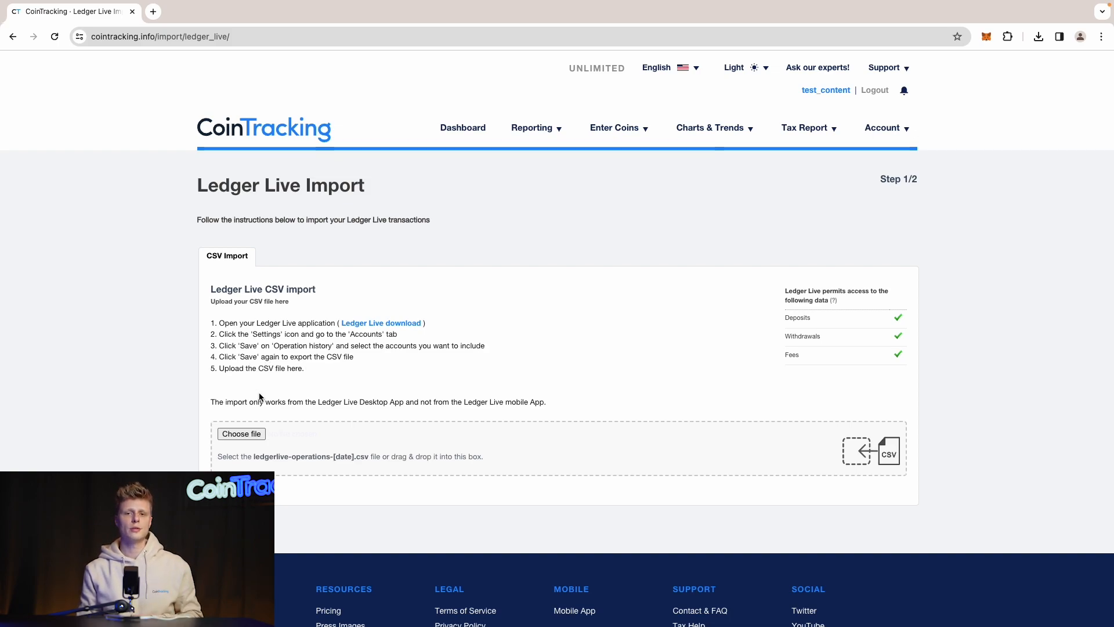
mouse_move(277, 442)
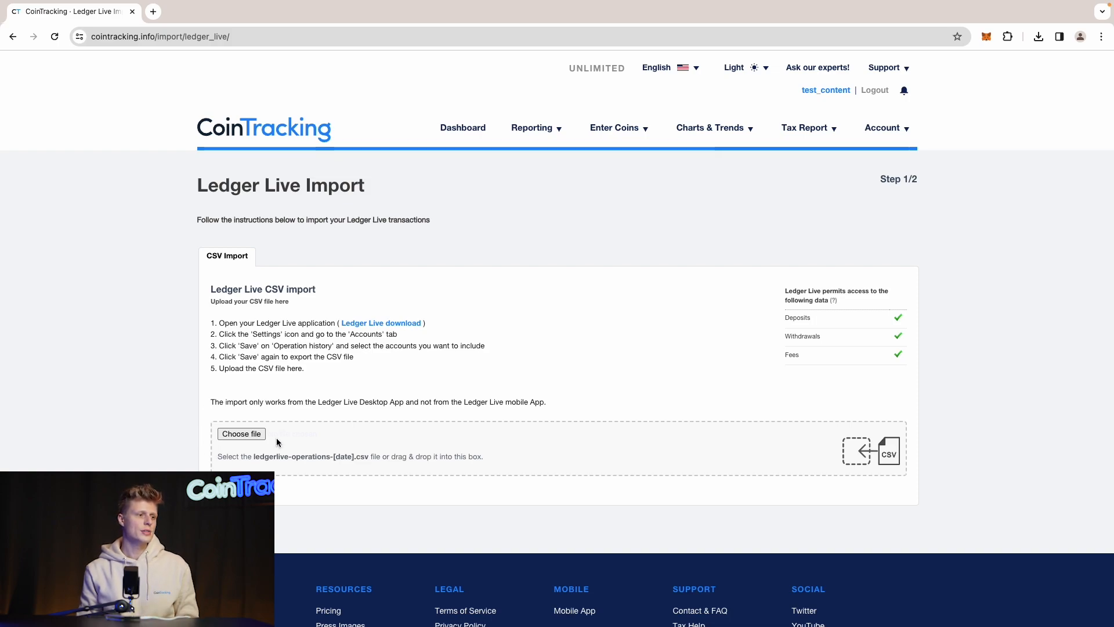
mouse_move(241, 433)
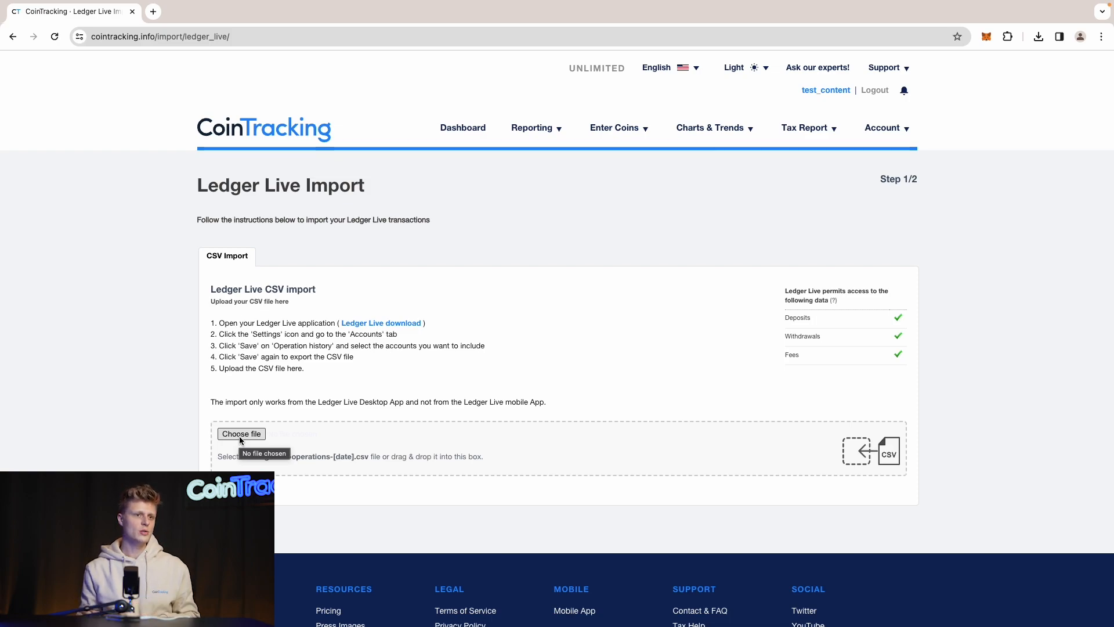
mouse_move(750, 213)
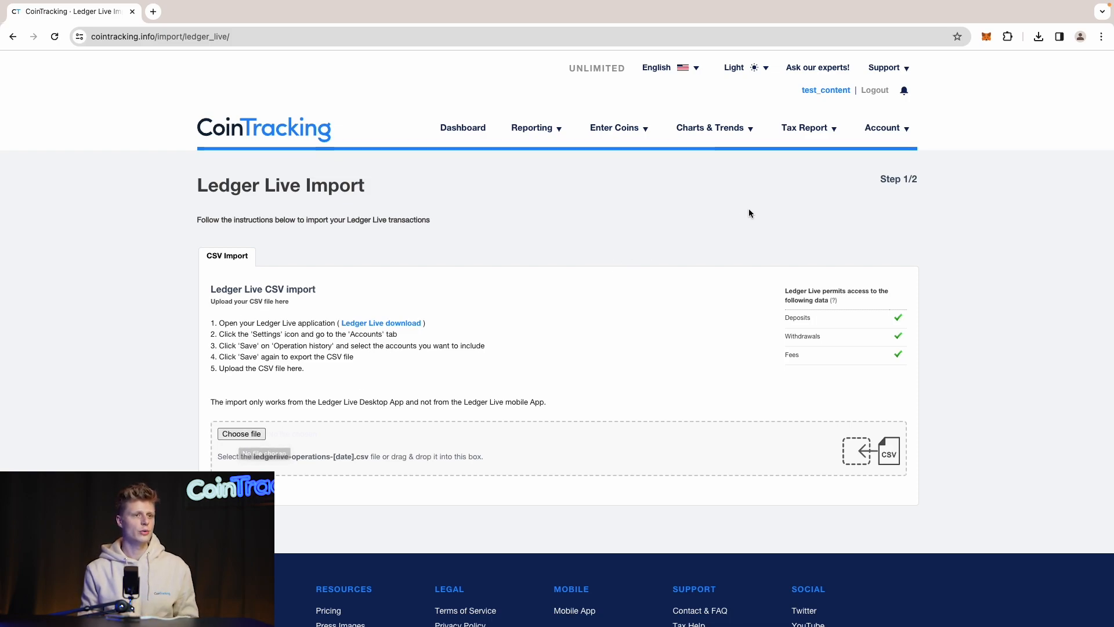
Navigate to the Crypto Tax Report page and reach the Create a new Tax Report form
left_click(463, 127)
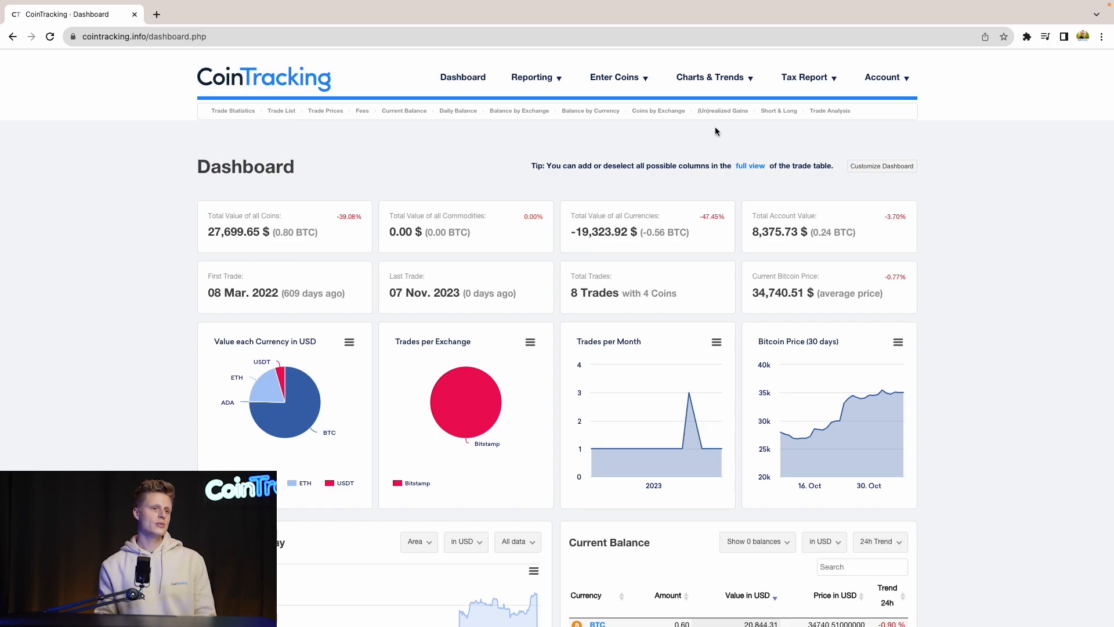
left_click(804, 77)
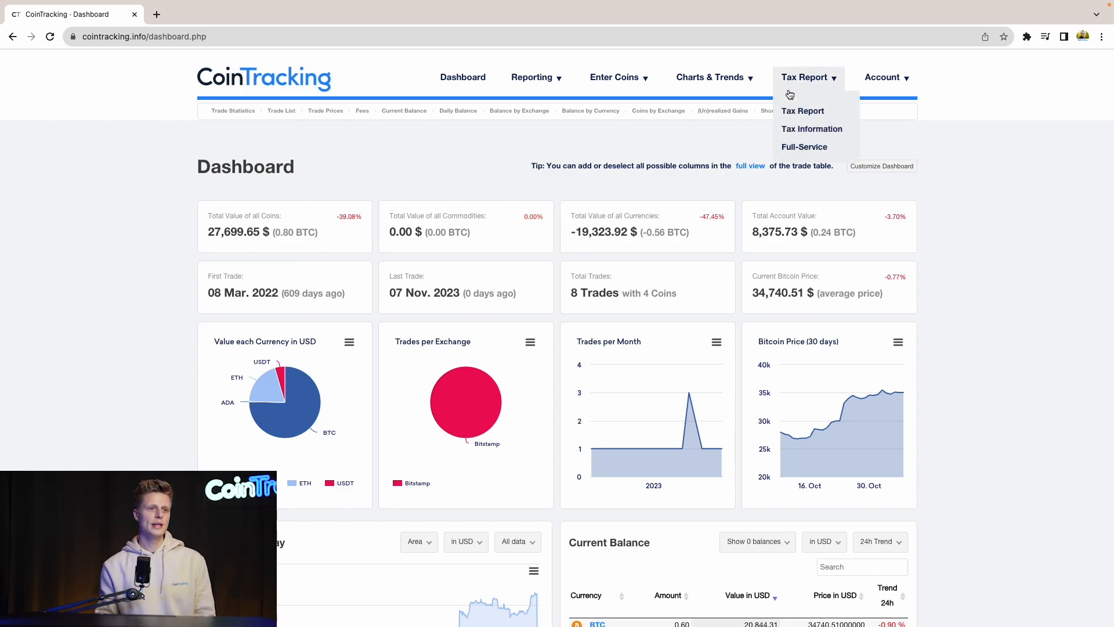
left_click(801, 111)
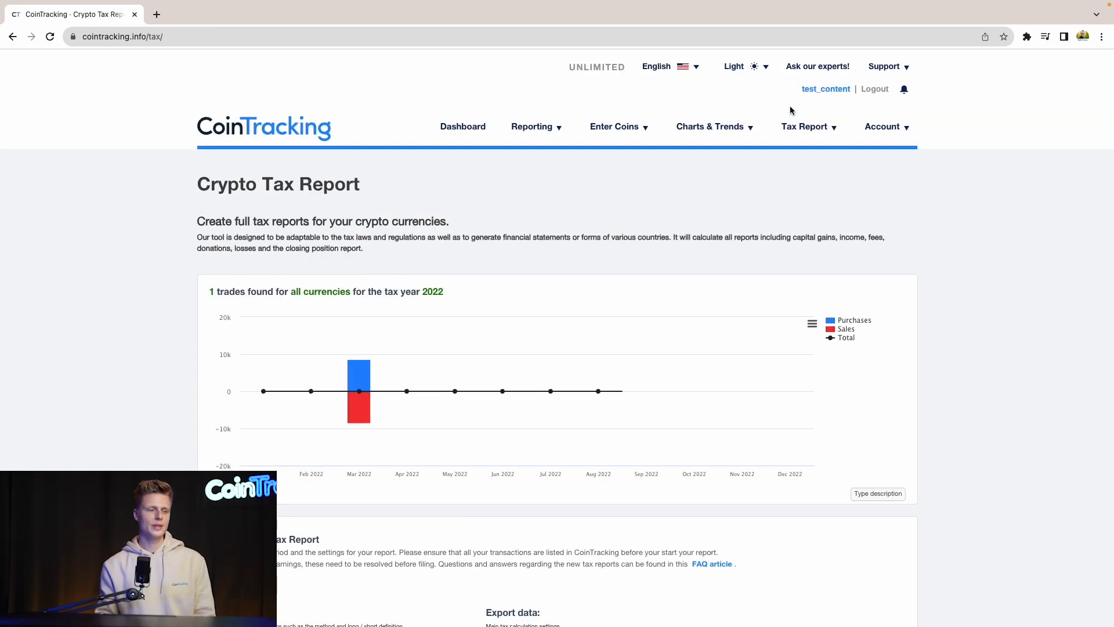
scroll("down", 3)
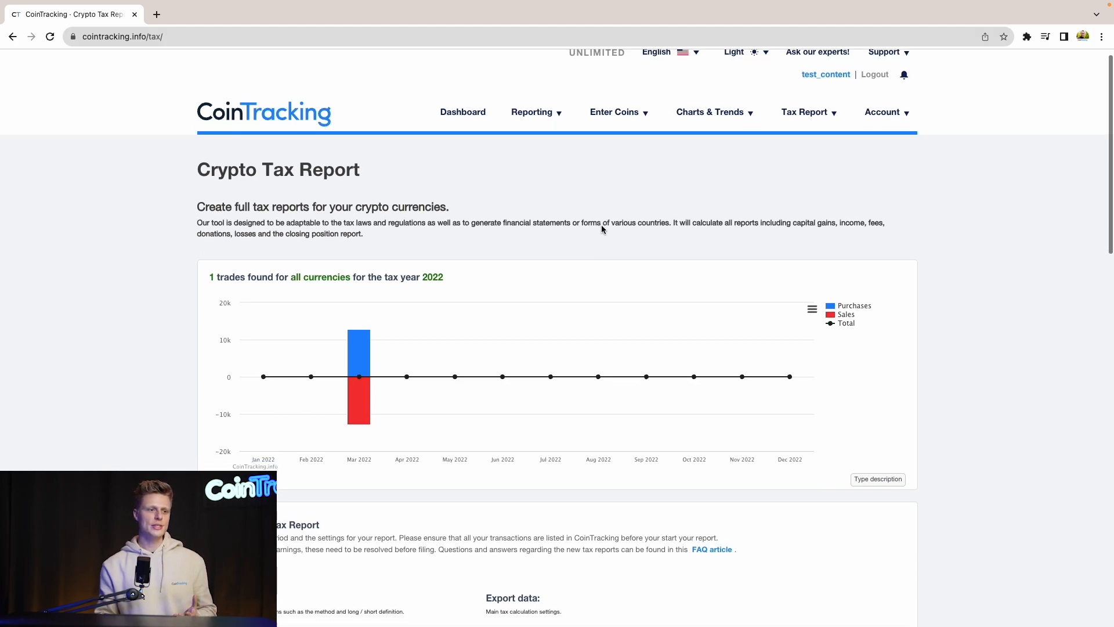
scroll("down", 3)
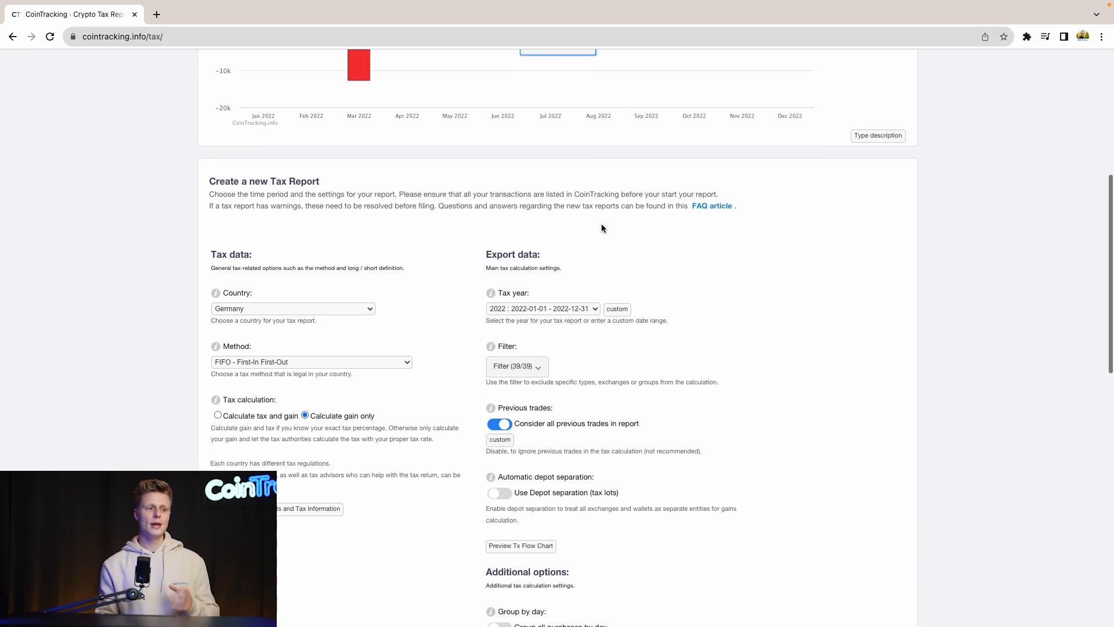
scroll("down", 3)
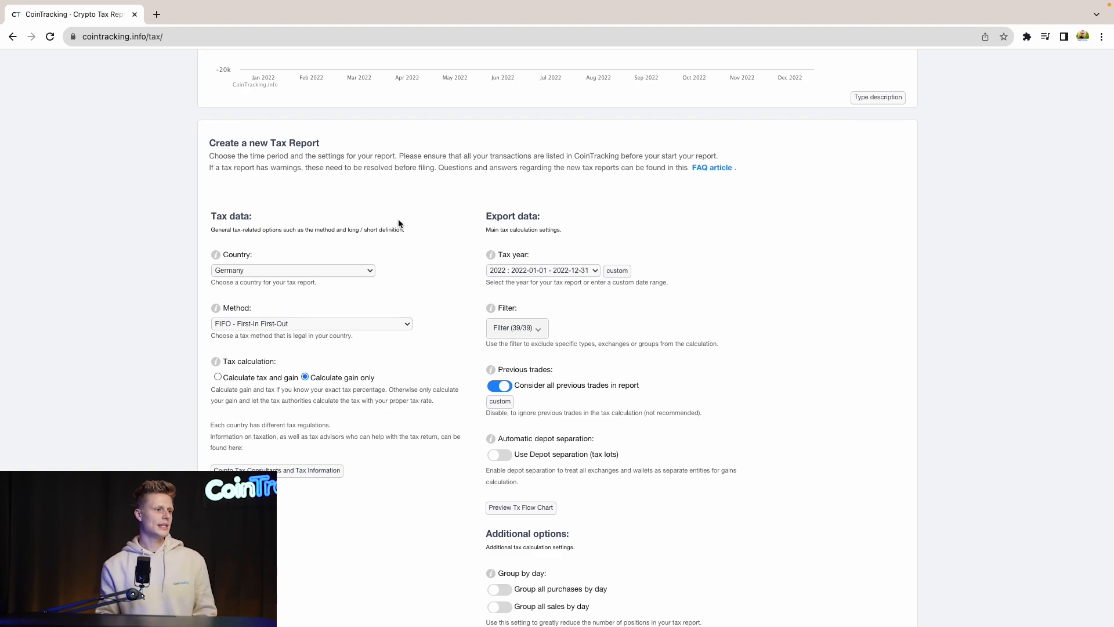
scroll("down", 3)
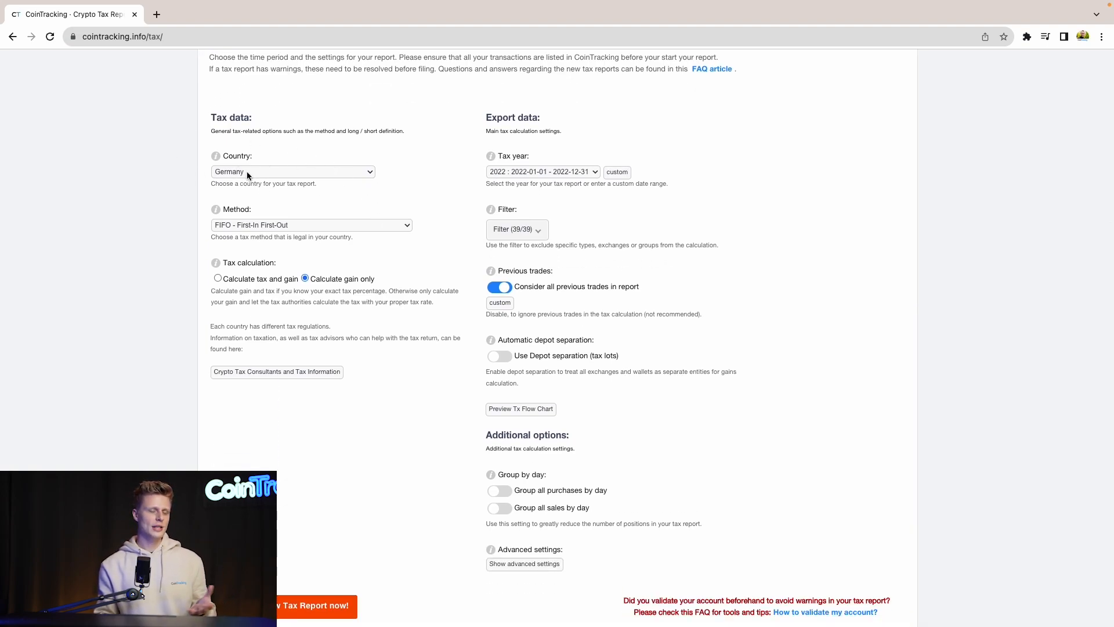
Set the report to Germany, FIFO method and tax year 2023
left_click(292, 172)
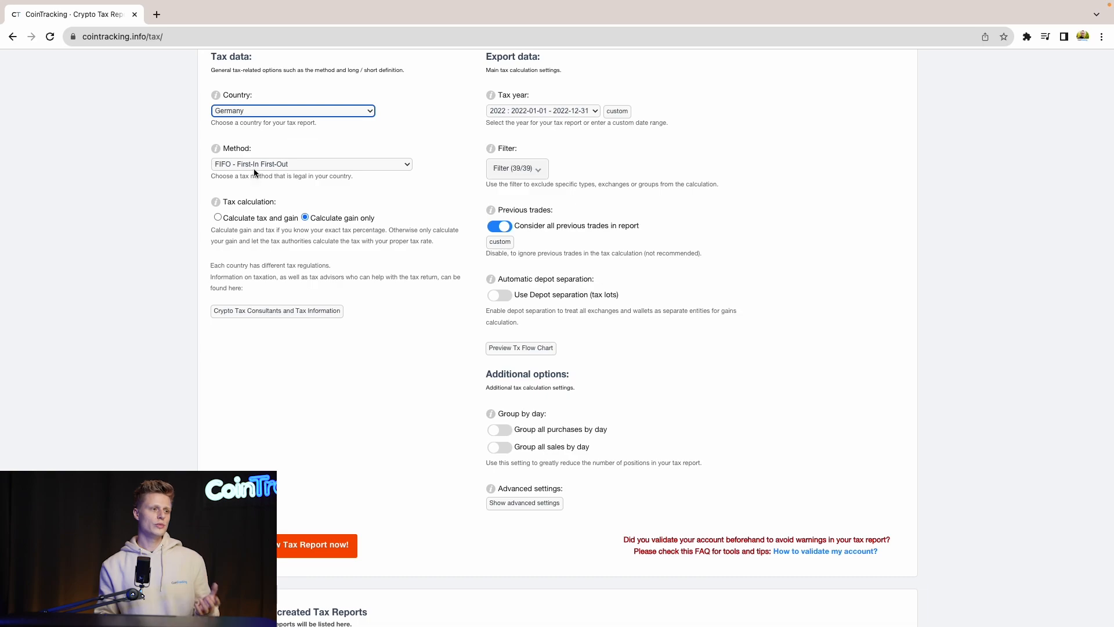
left_click(311, 164)
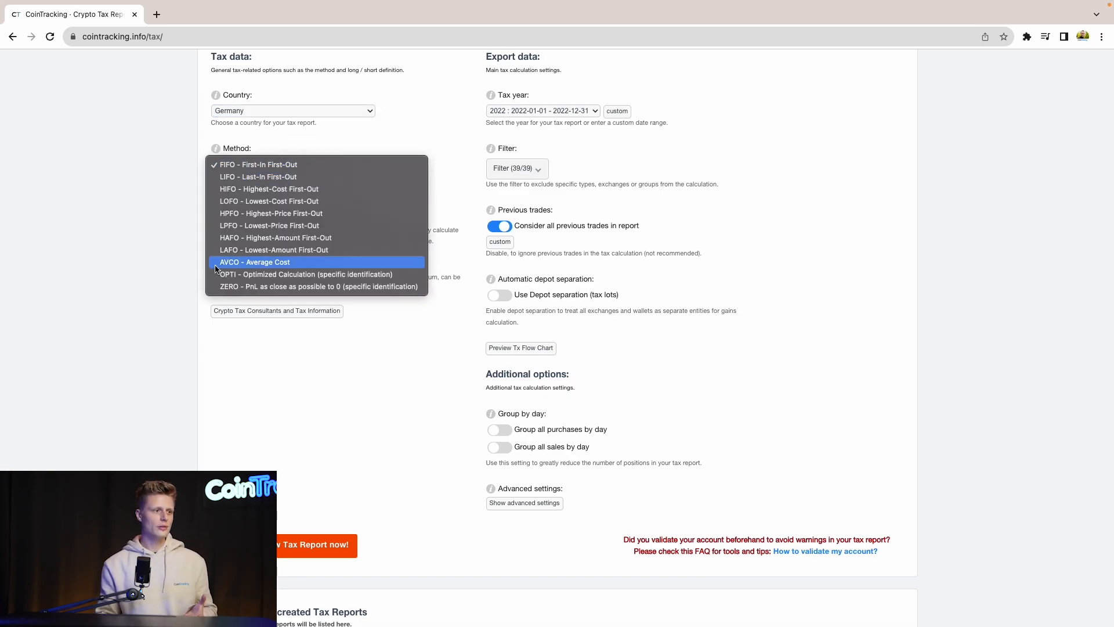
mouse_move(269, 225)
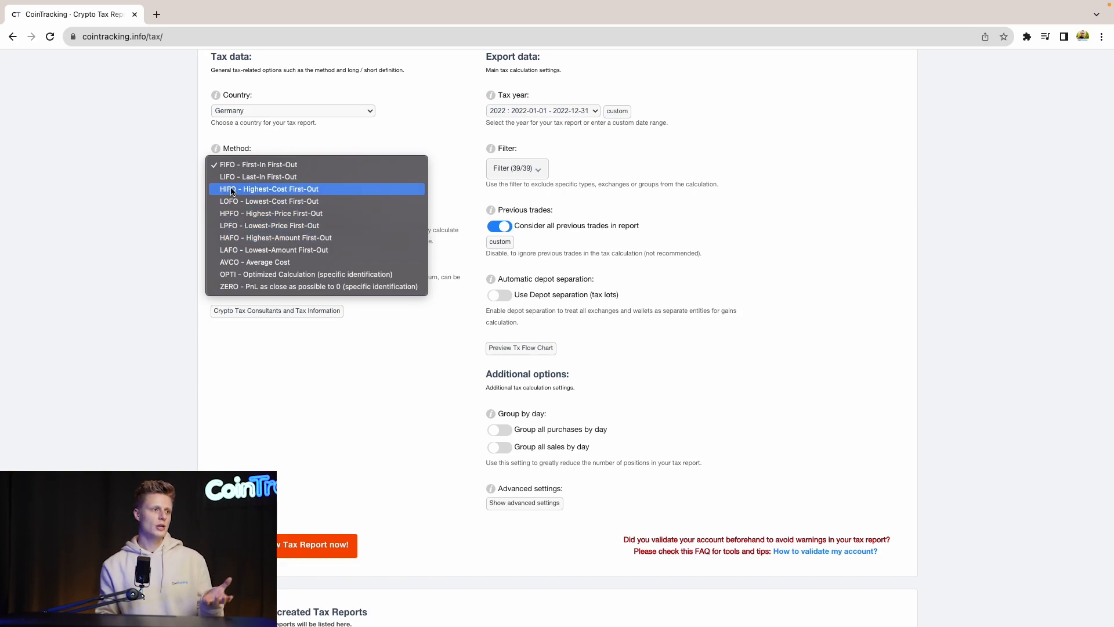
left_click(258, 164)
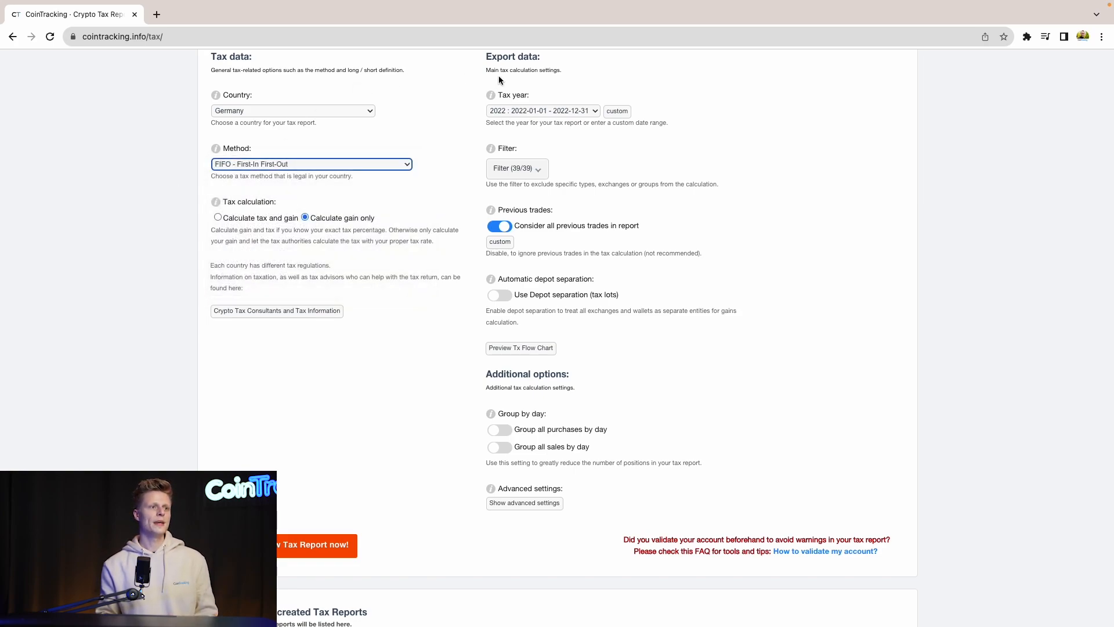
left_click(541, 112)
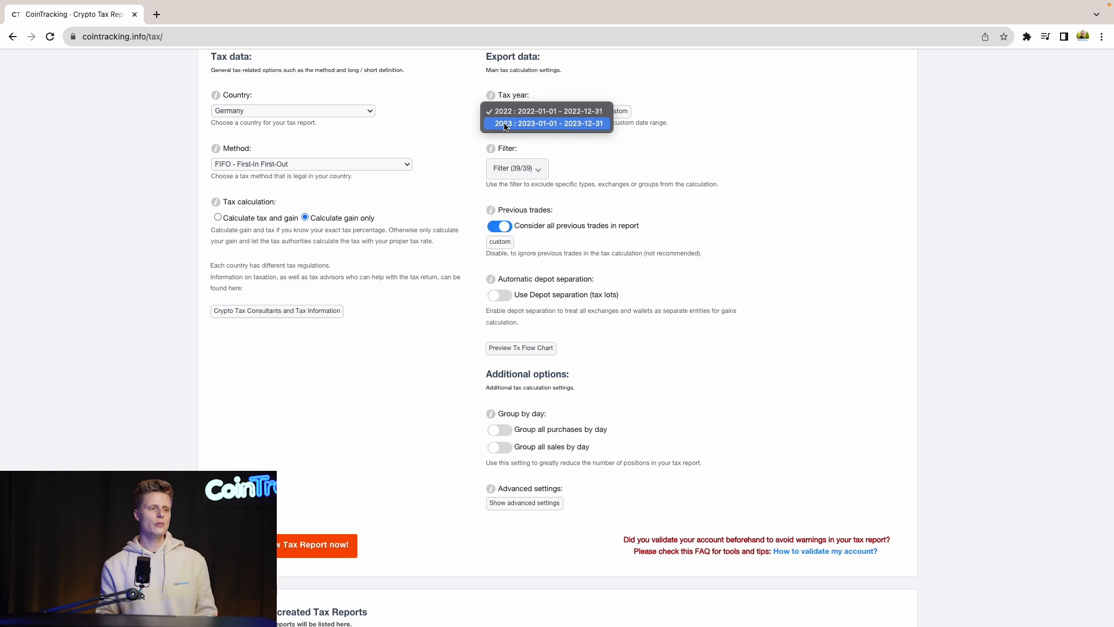
left_click(545, 123)
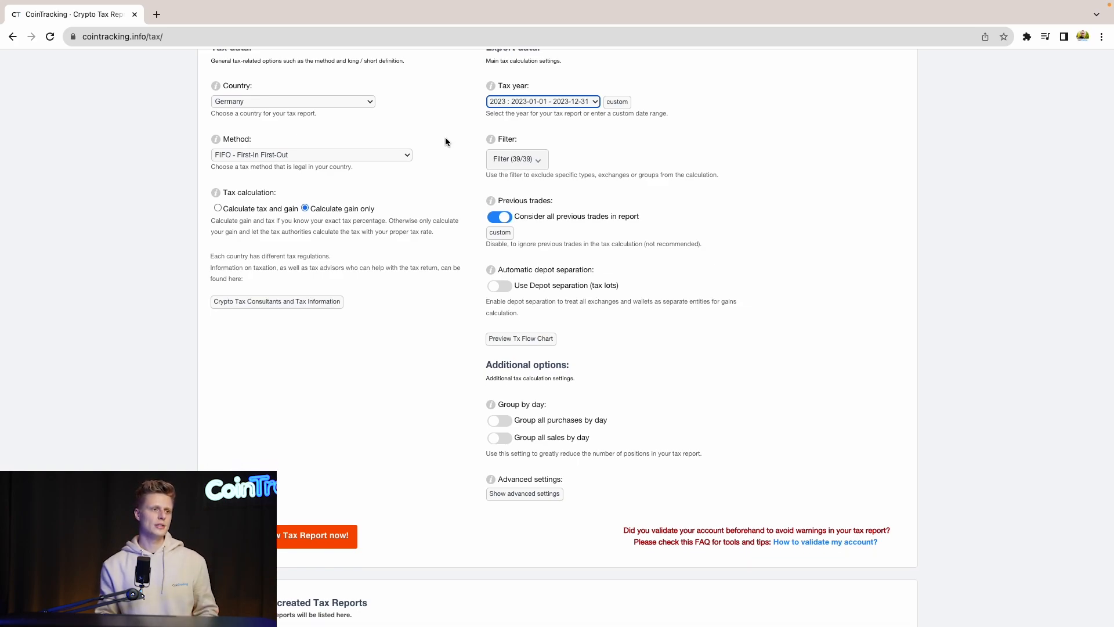
scroll("down", 3)
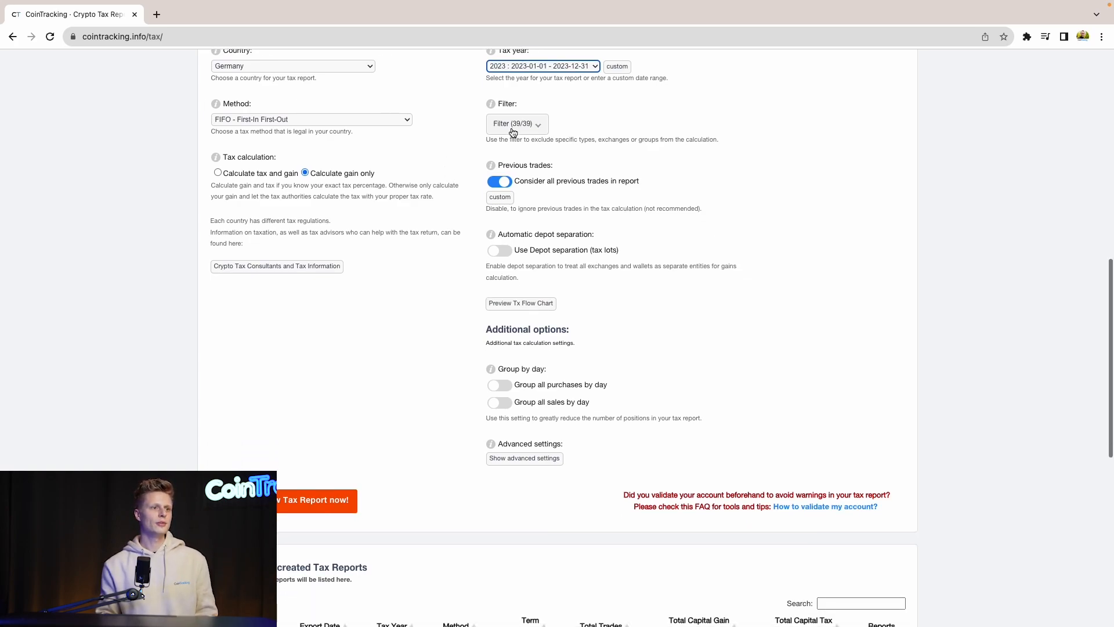
left_click(516, 124)
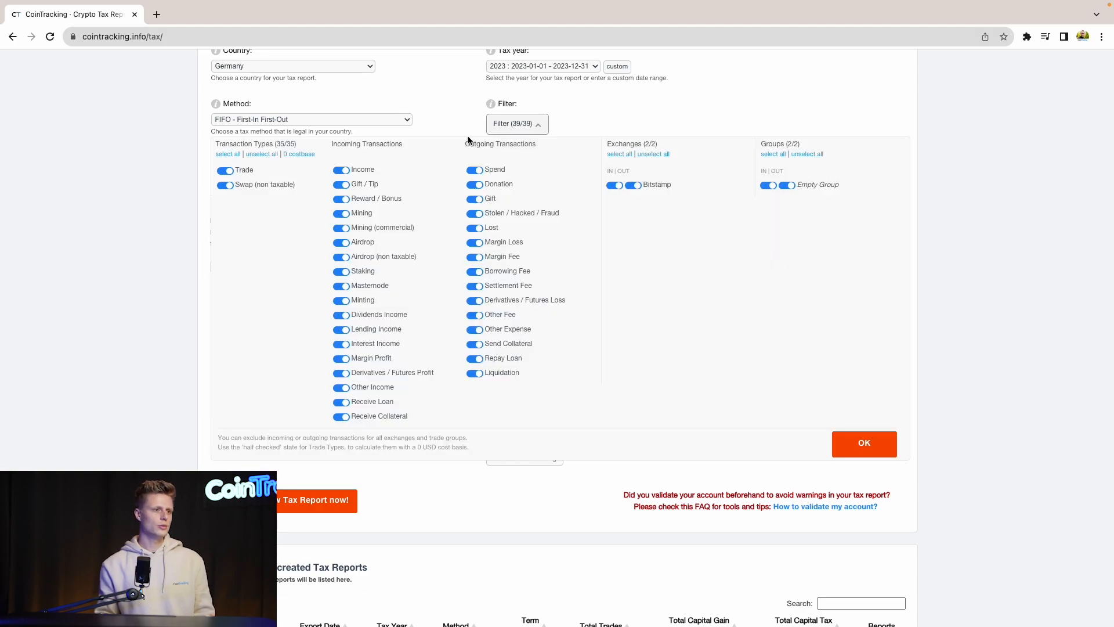
mouse_move(455, 131)
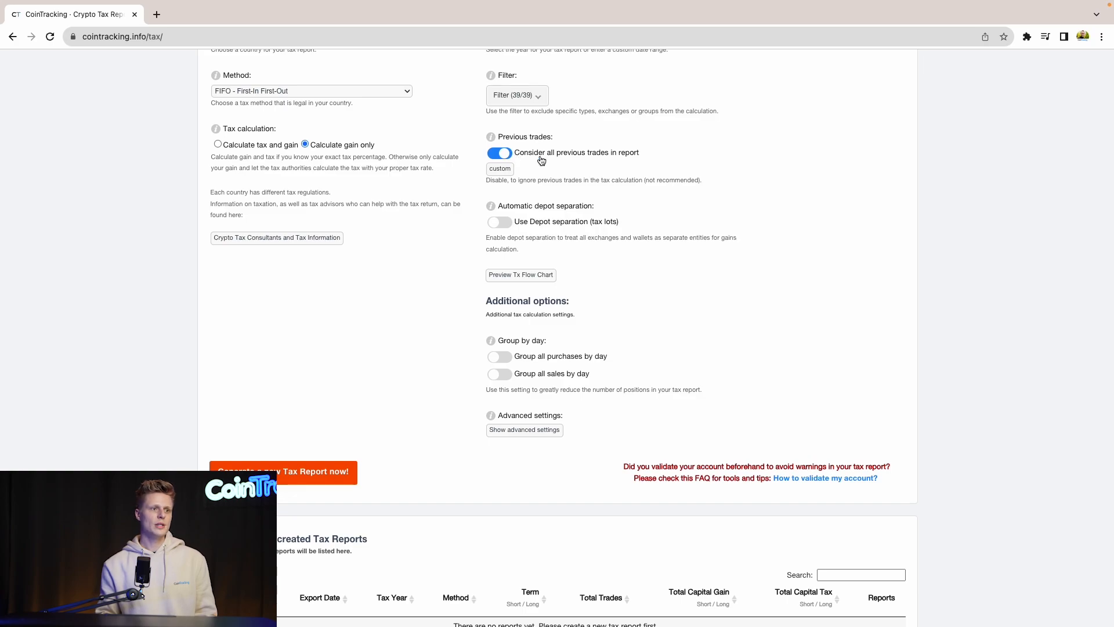
mouse_move(527, 233)
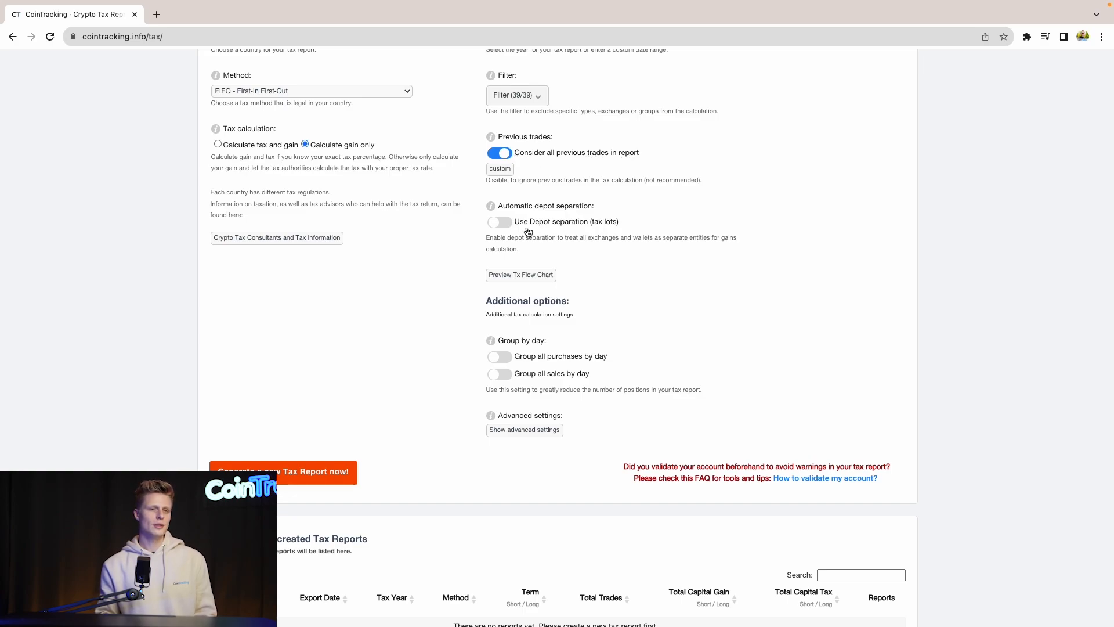
scroll("down", 3)
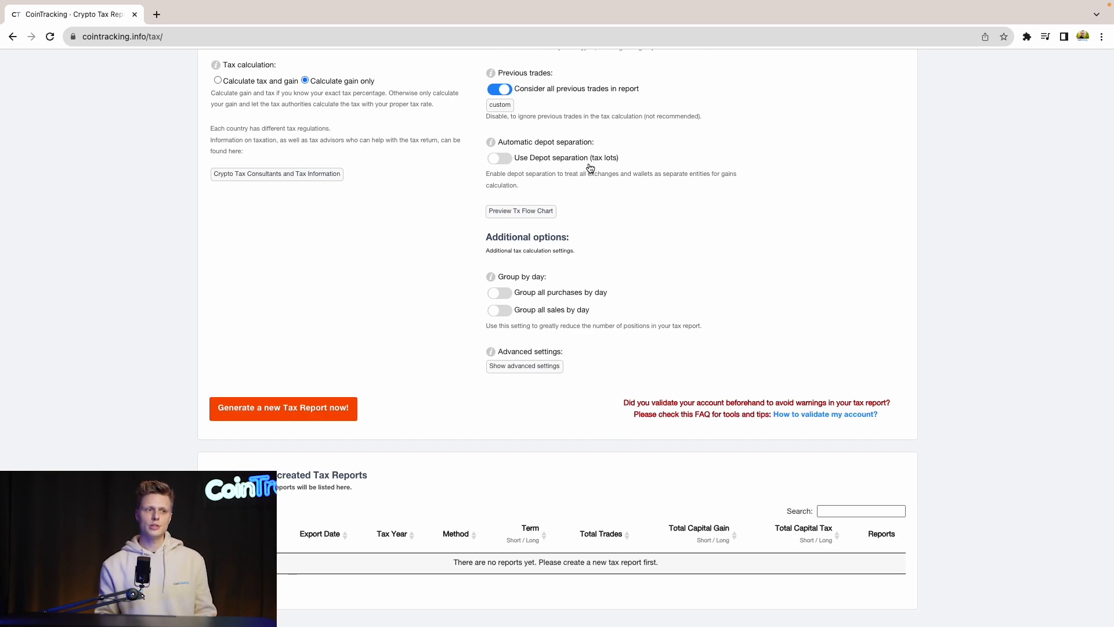
scroll("down", 3)
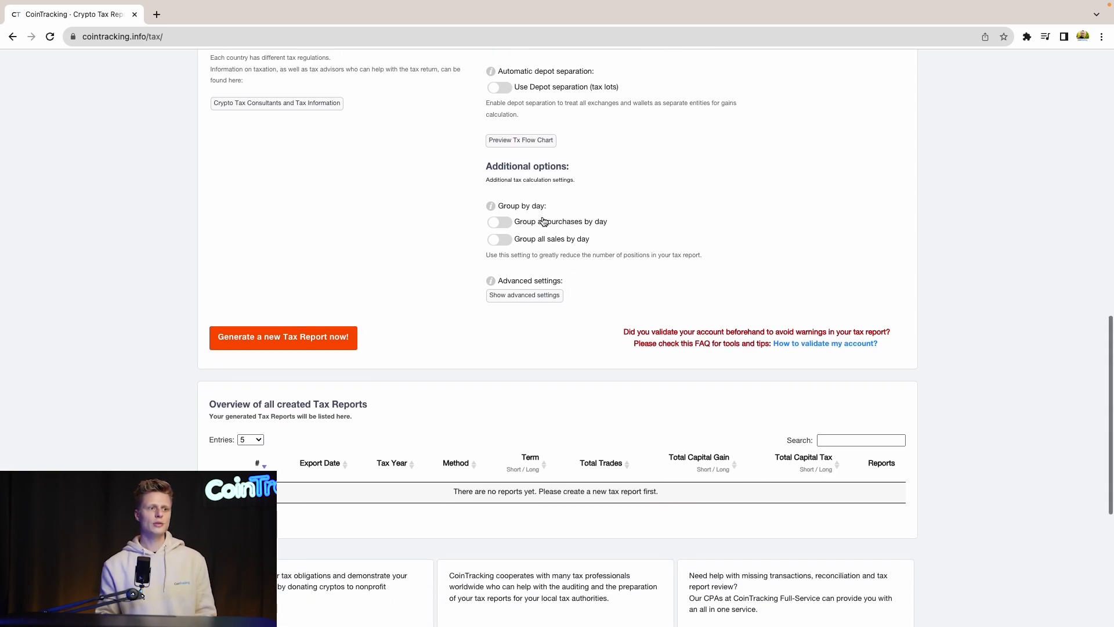
mouse_move(524, 248)
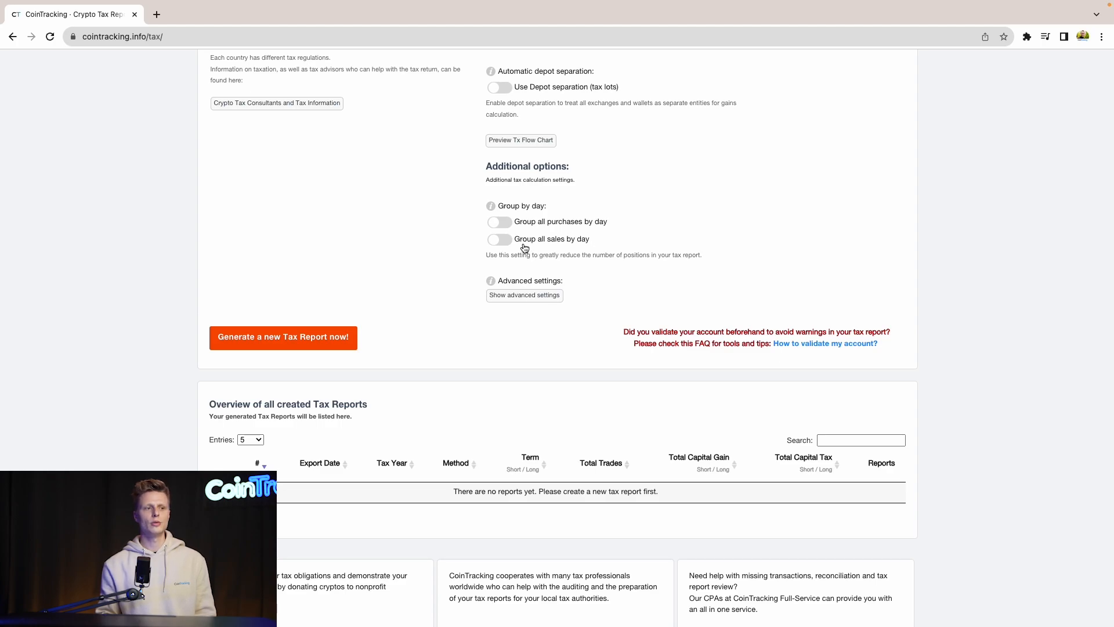
mouse_move(578, 248)
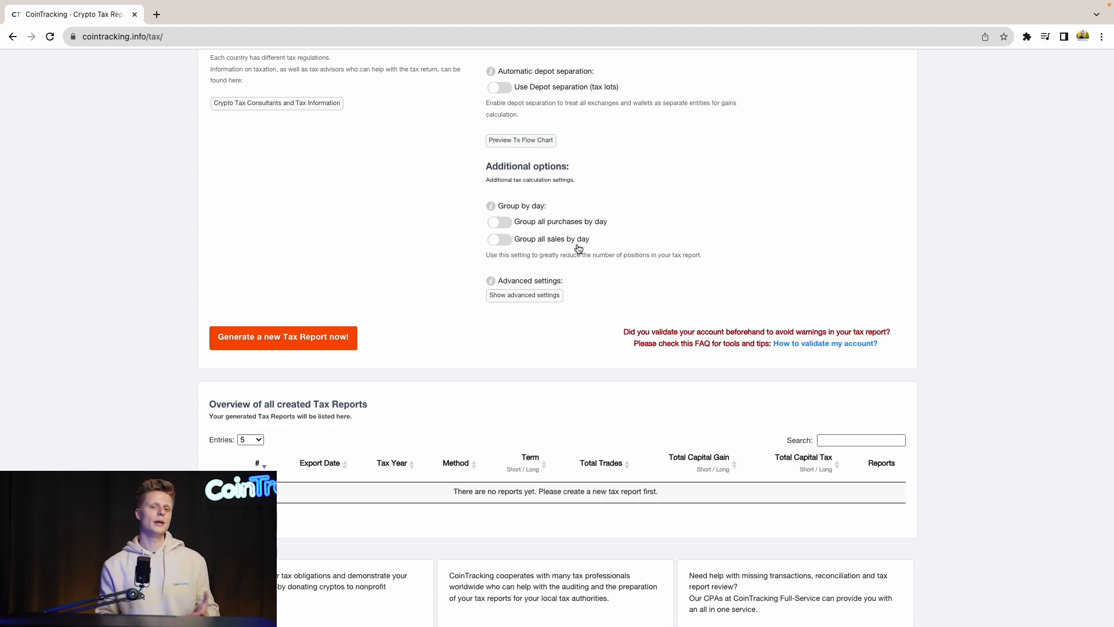
mouse_move(400, 307)
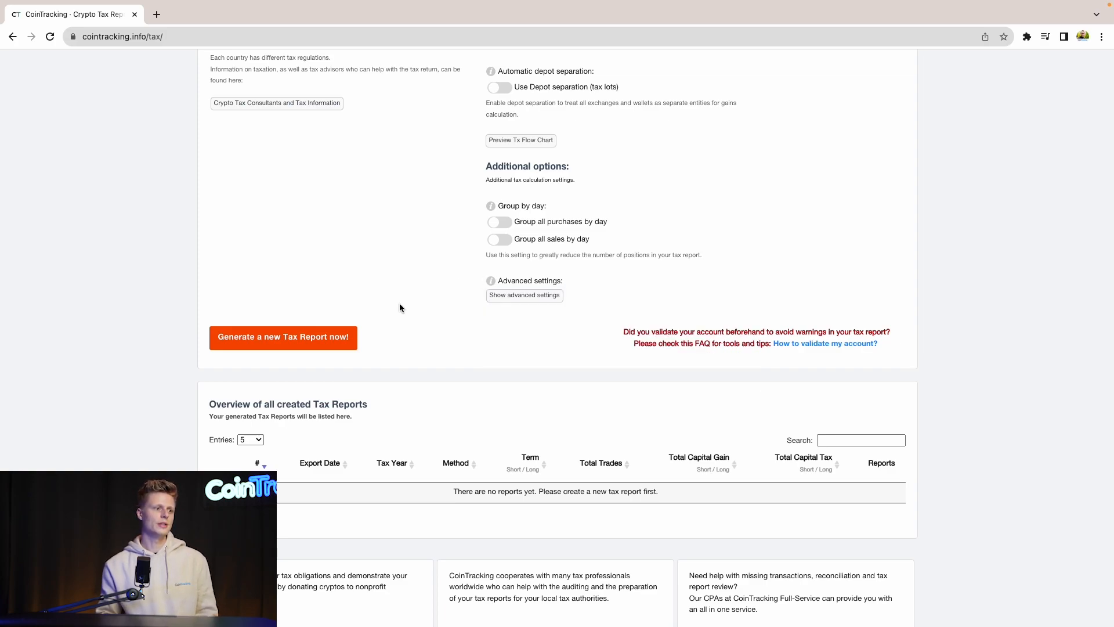
scroll("down", 3)
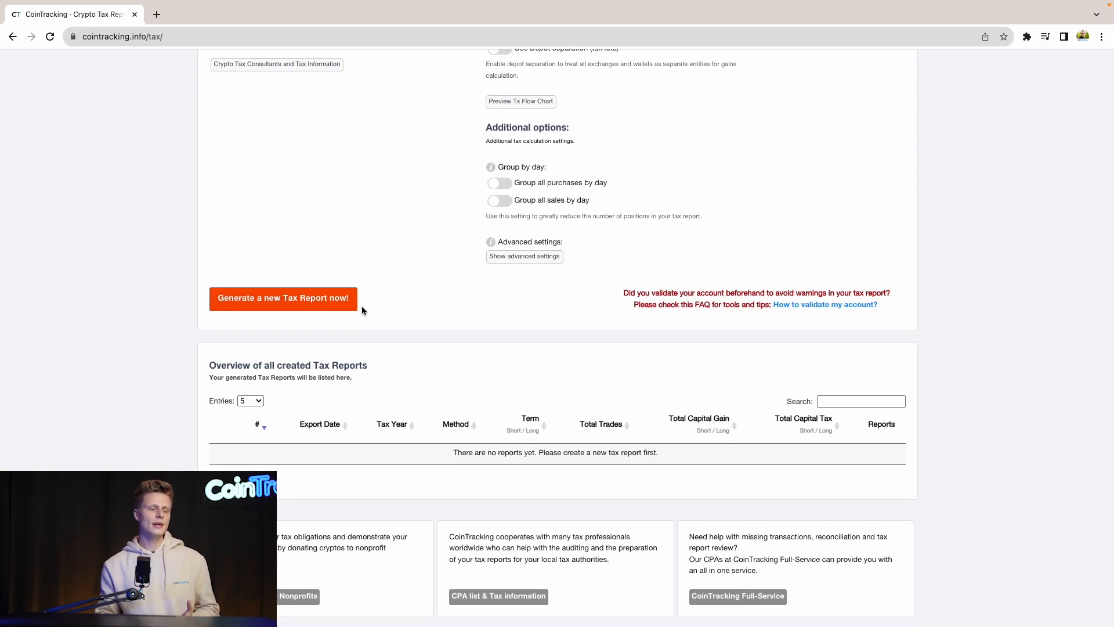
mouse_move(245, 314)
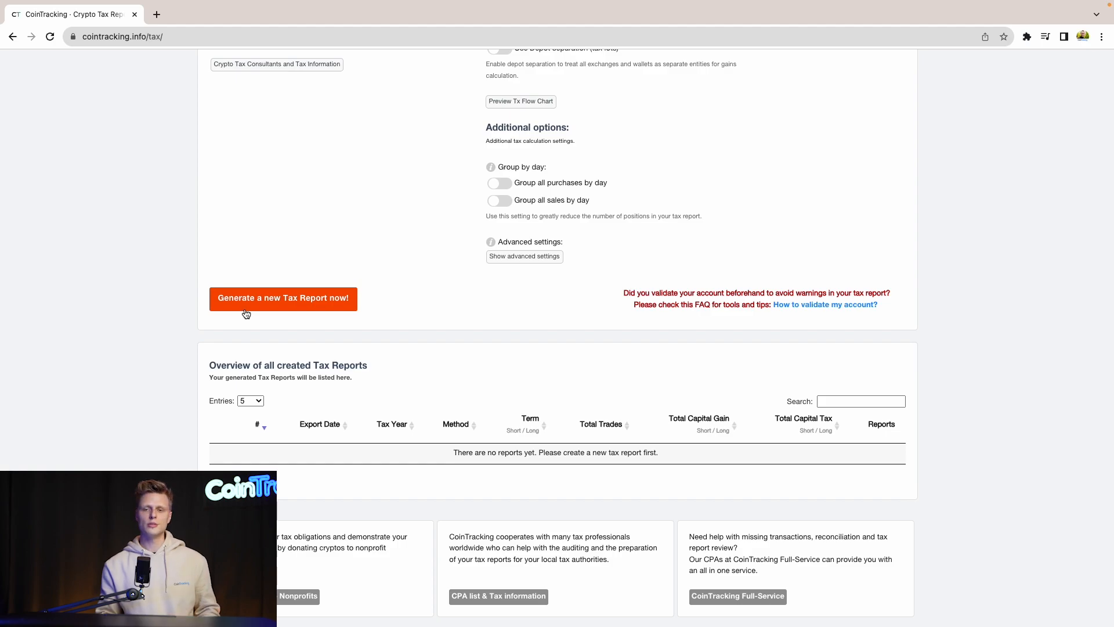
Generate the 2023 FIFO report, listed with 3 trades and 3,170.80 USD capital gain
left_click(284, 298)
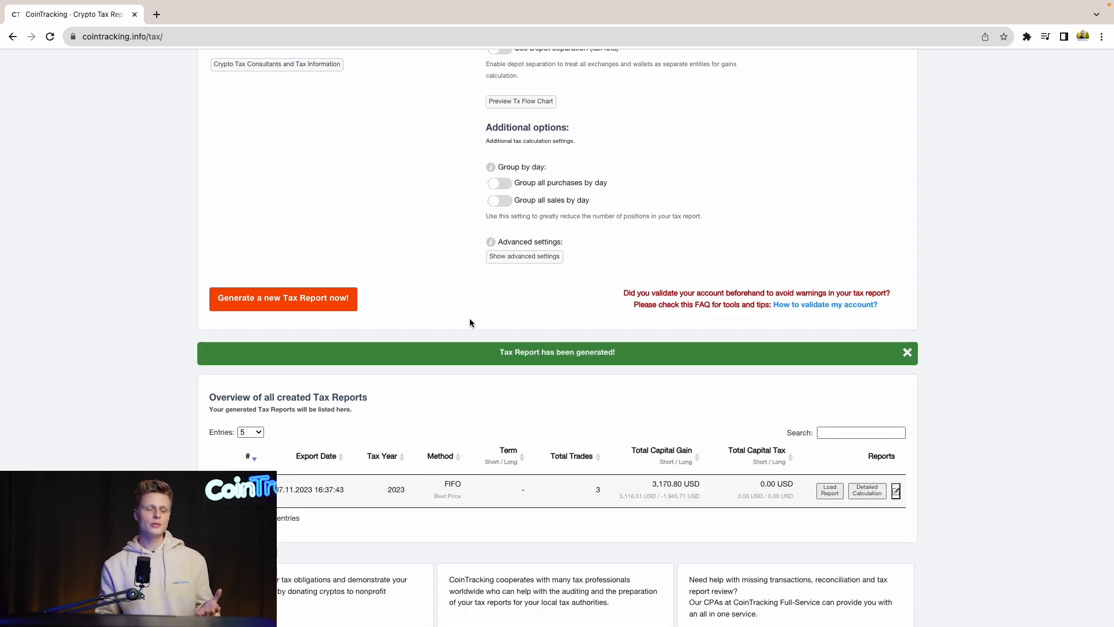
scroll("down", 3)
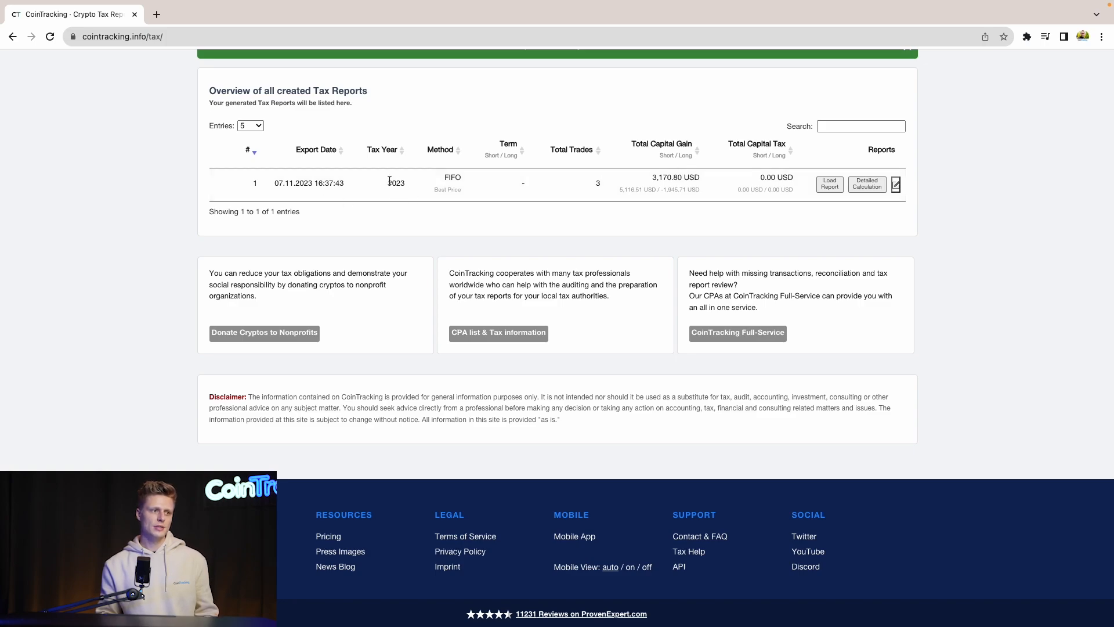
mouse_move(489, 187)
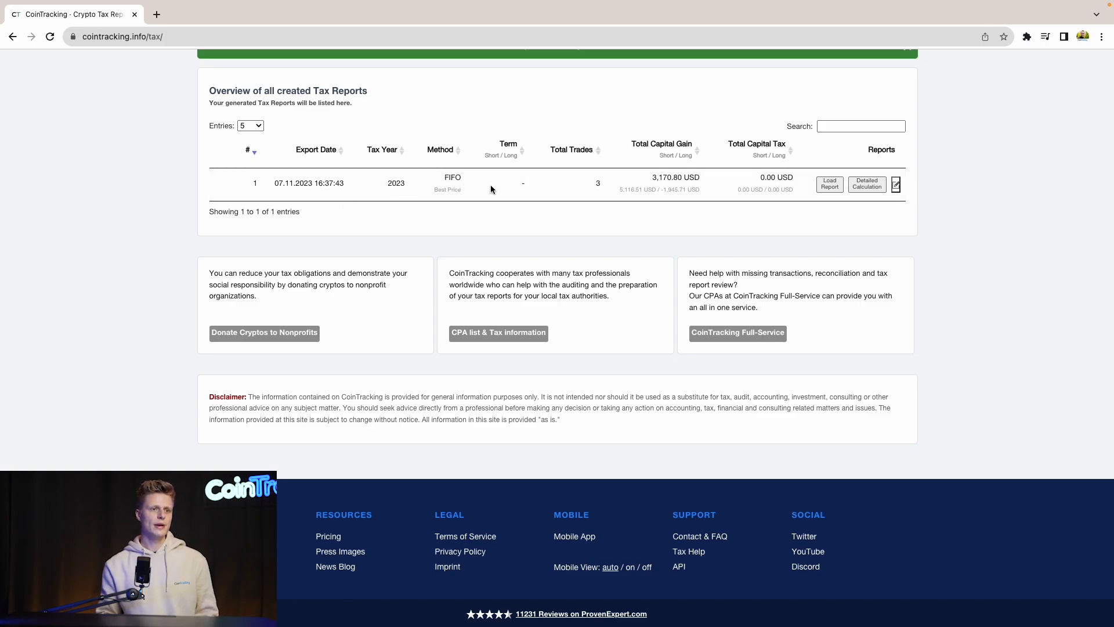
mouse_move(616, 199)
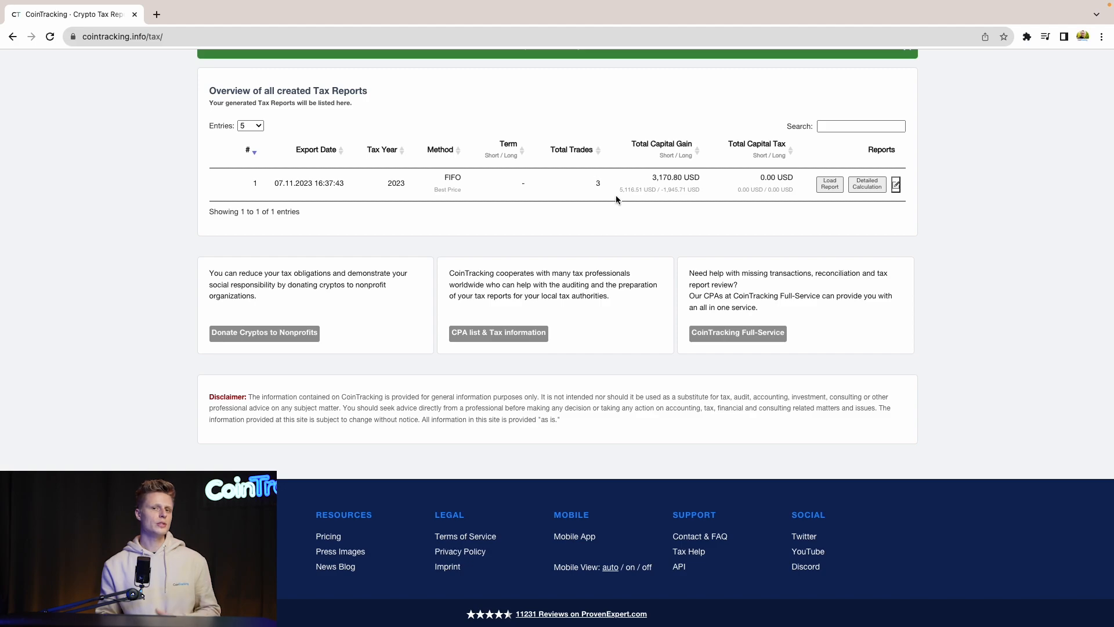
Load the 2023 report, review its summary and tables, and bring up the PDF/Excel download dialog
left_click(829, 184)
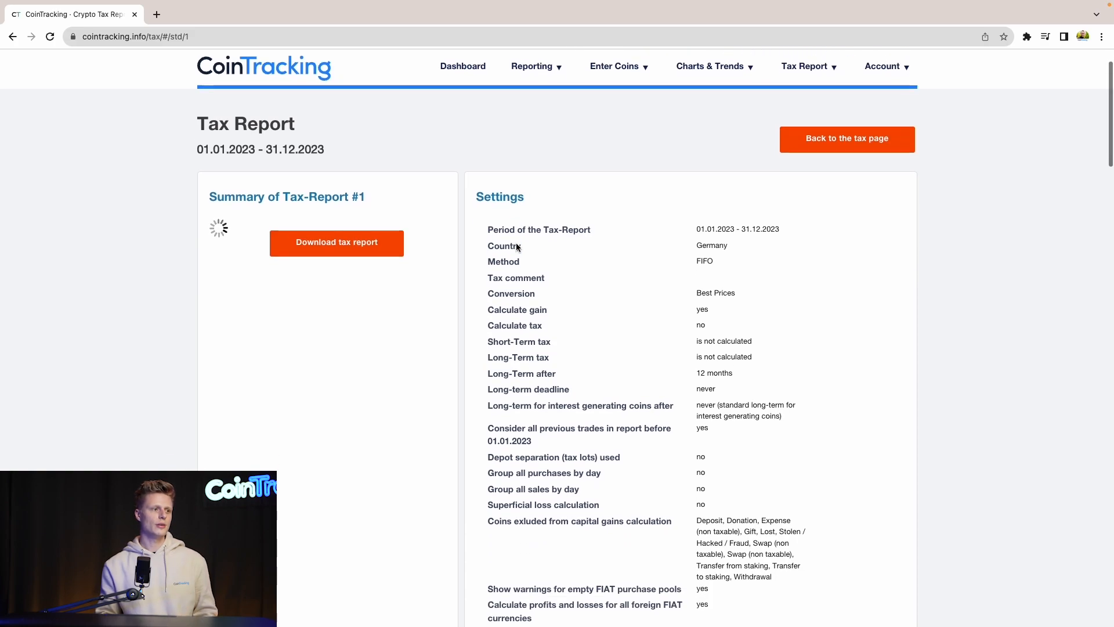
scroll("down", 3)
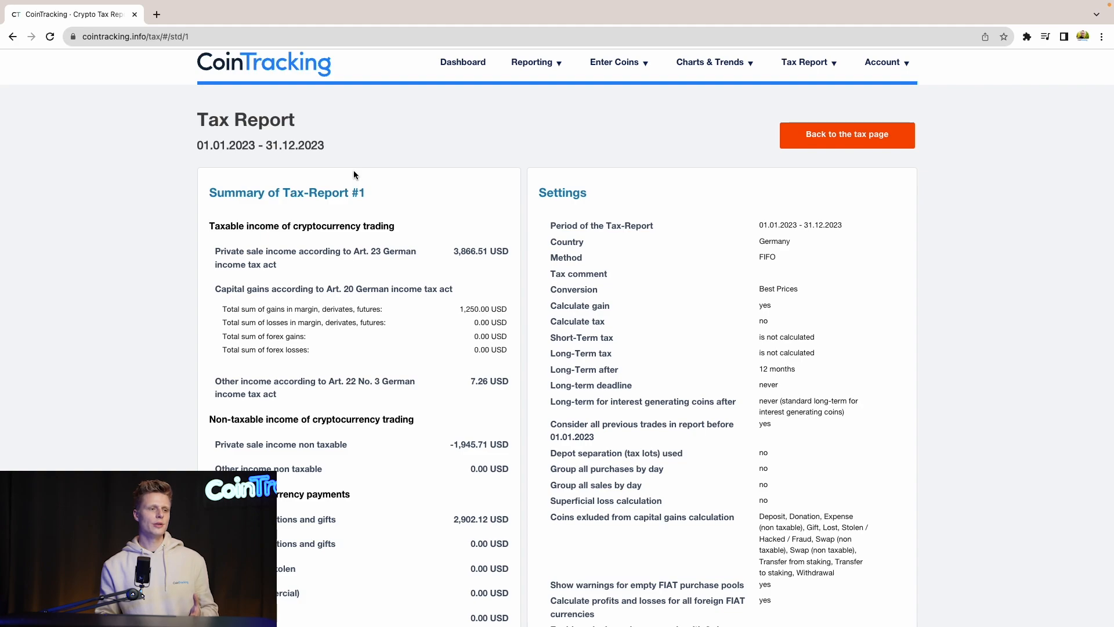
scroll("down", 3)
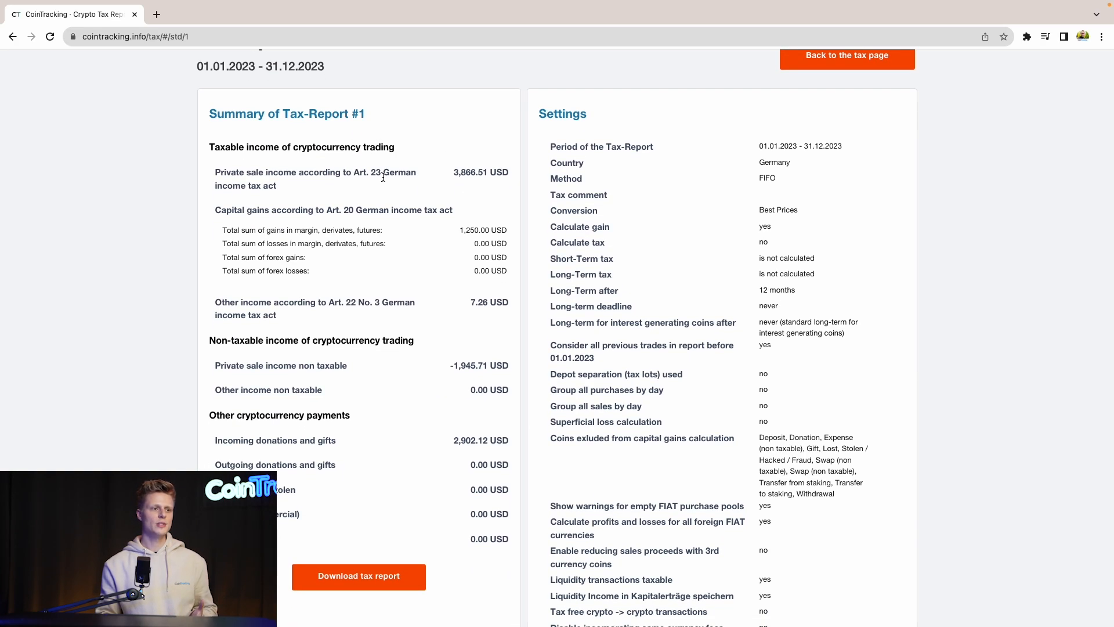
scroll("down", 3)
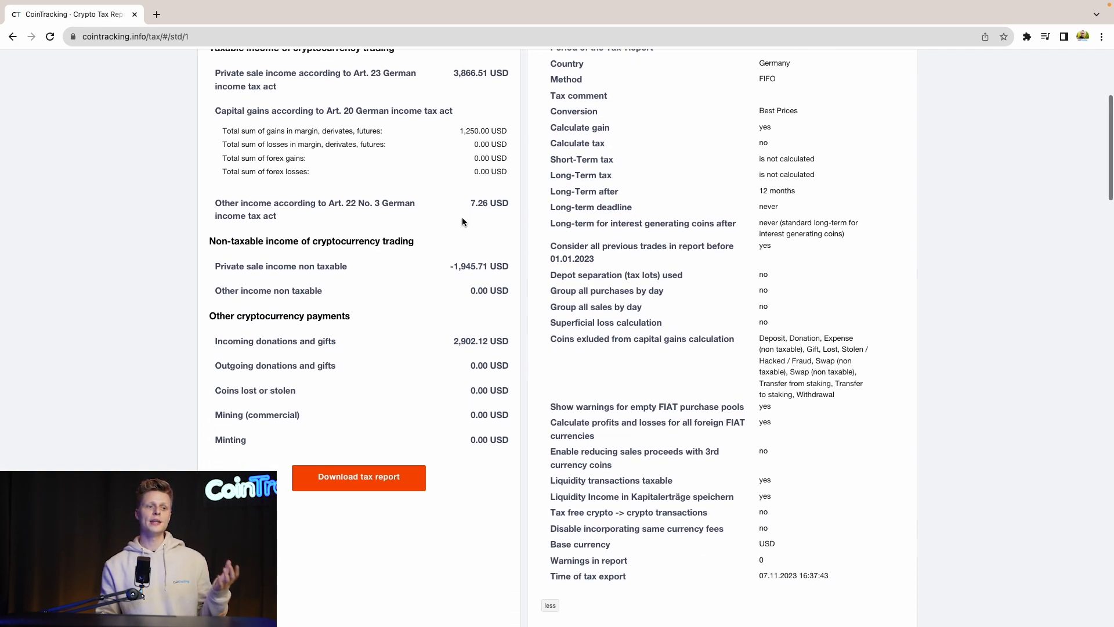
scroll("down", 3)
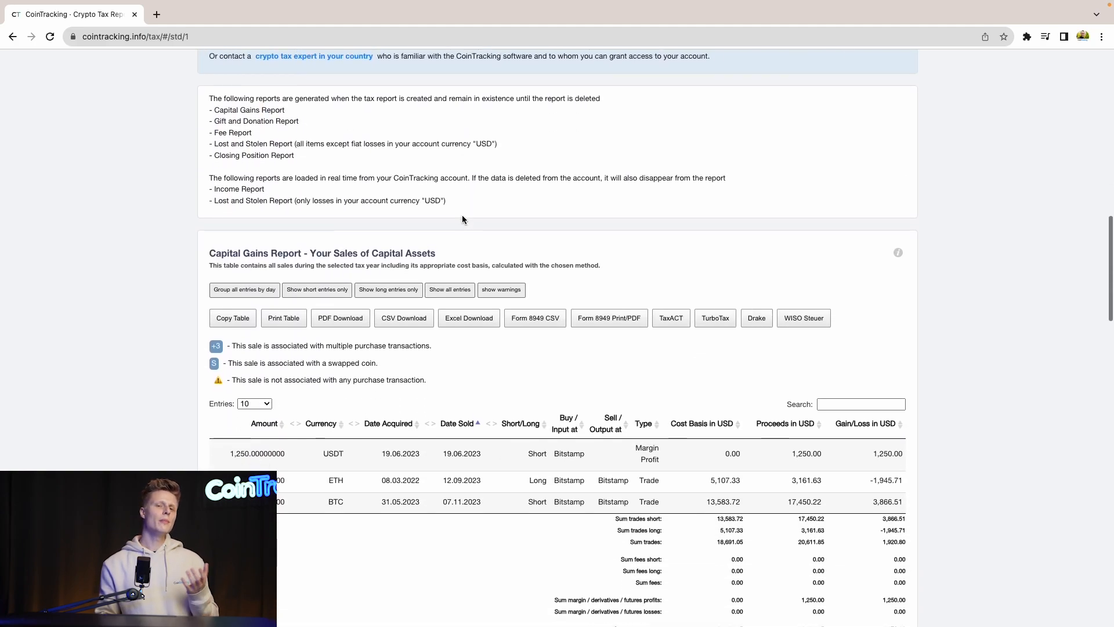
scroll("down", 3)
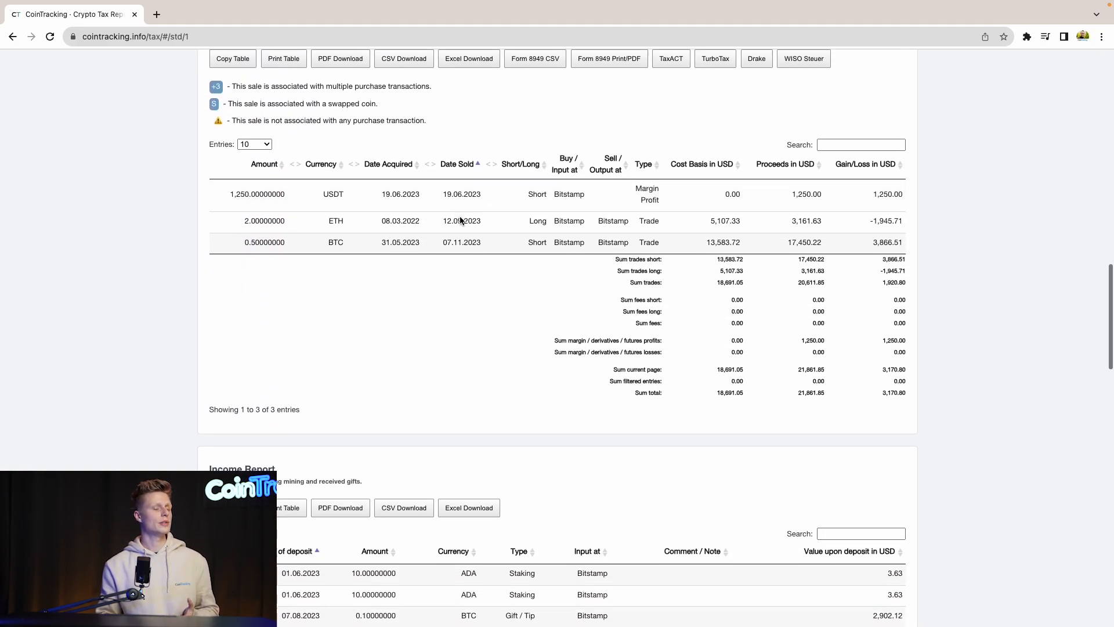
scroll("down", 3)
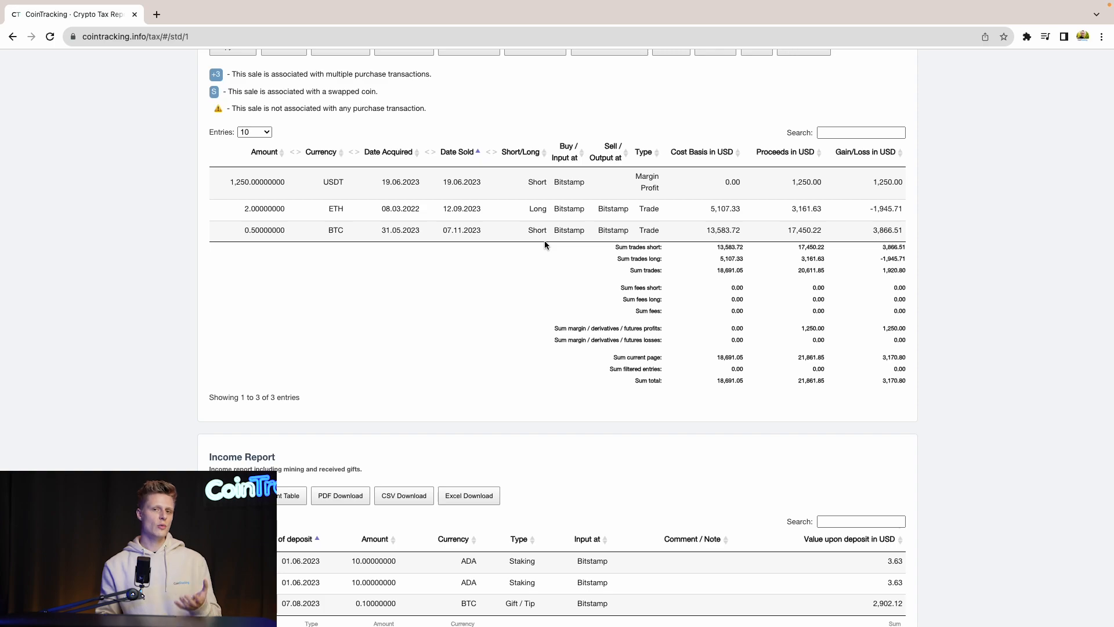
scroll("down", 3)
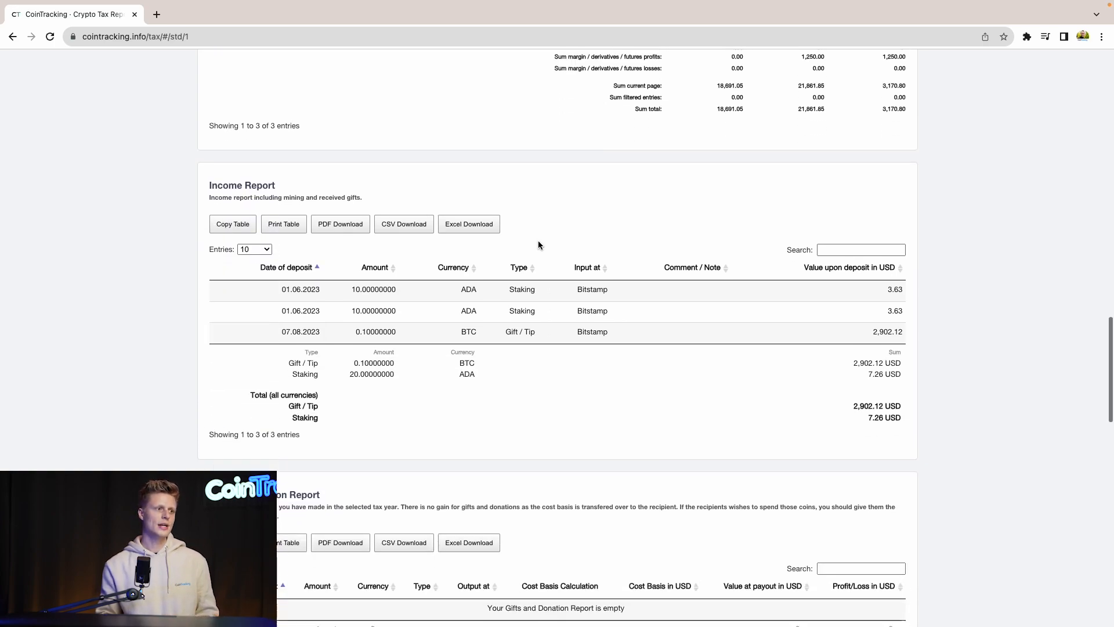
scroll("down", 3)
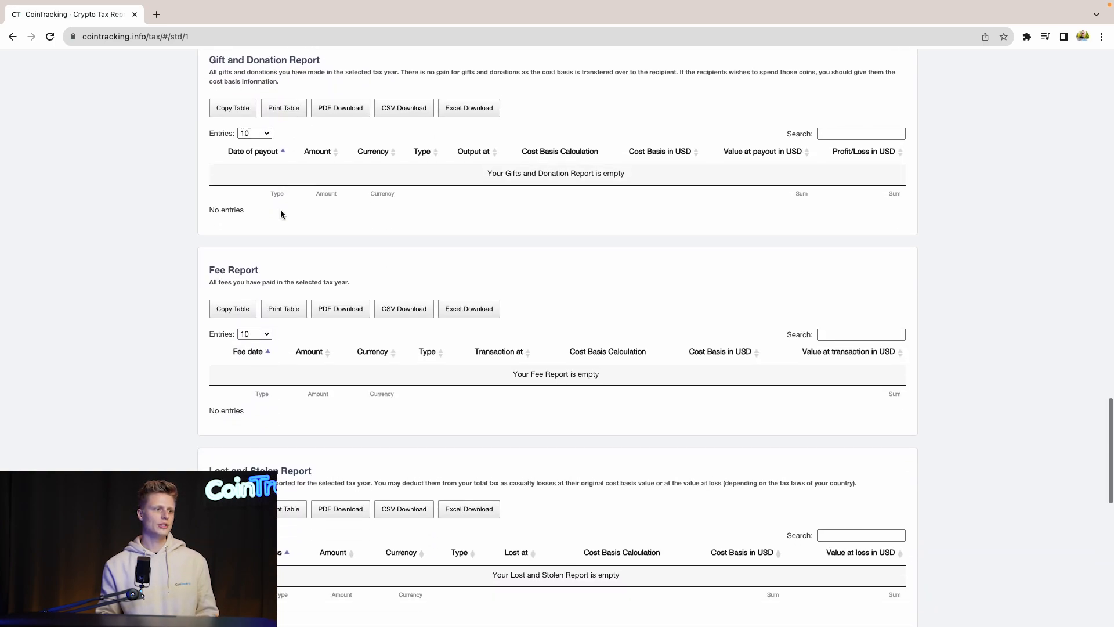
scroll("down", 3)
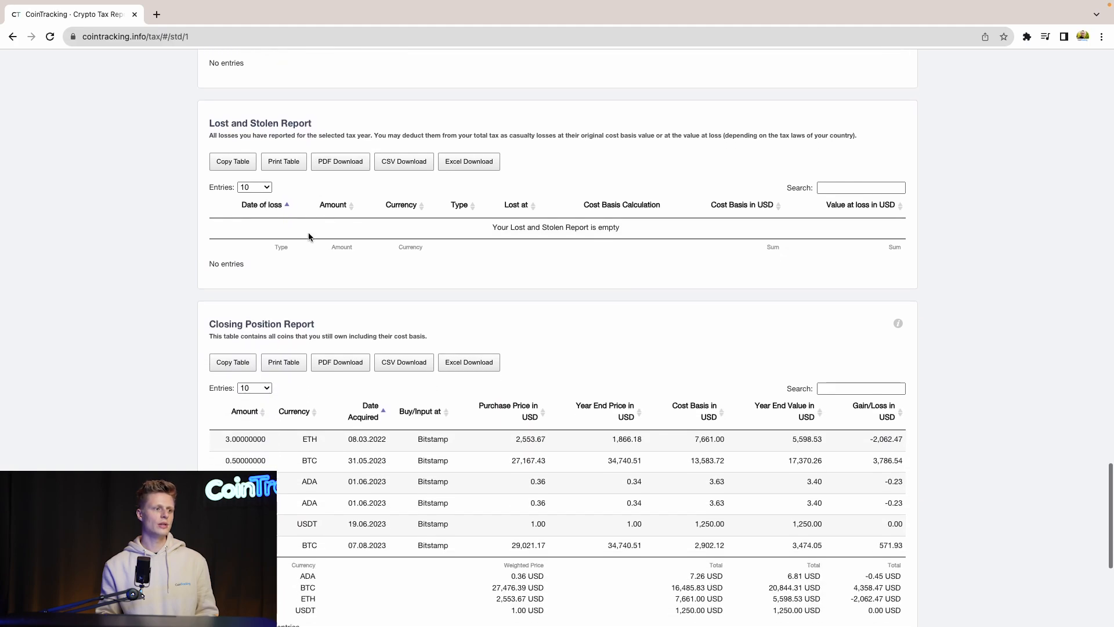
scroll("down", 3)
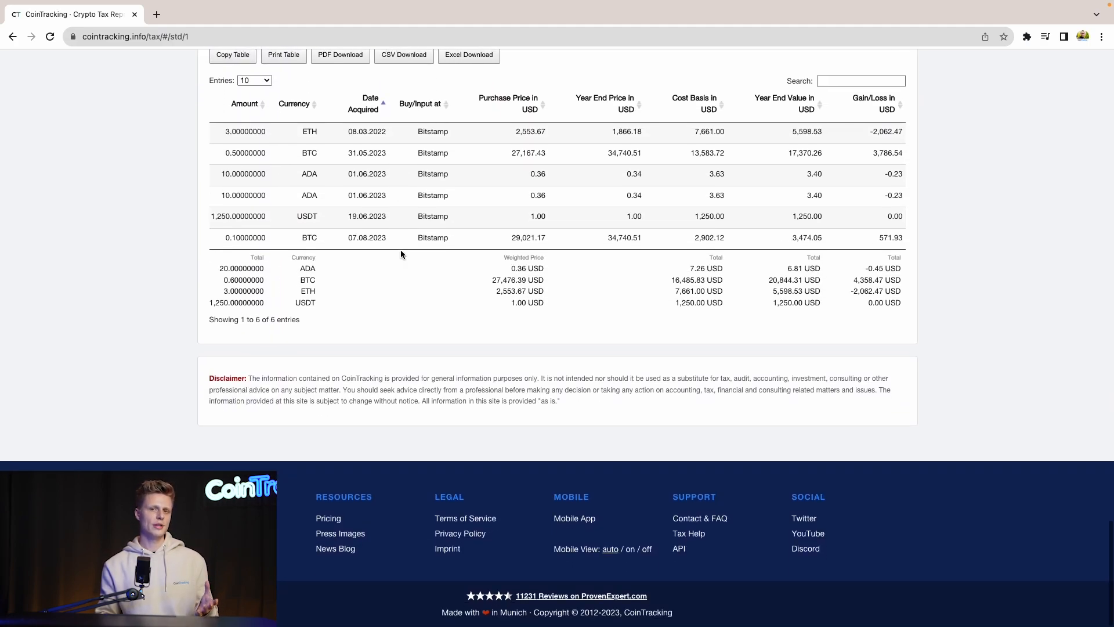
scroll("up", 3)
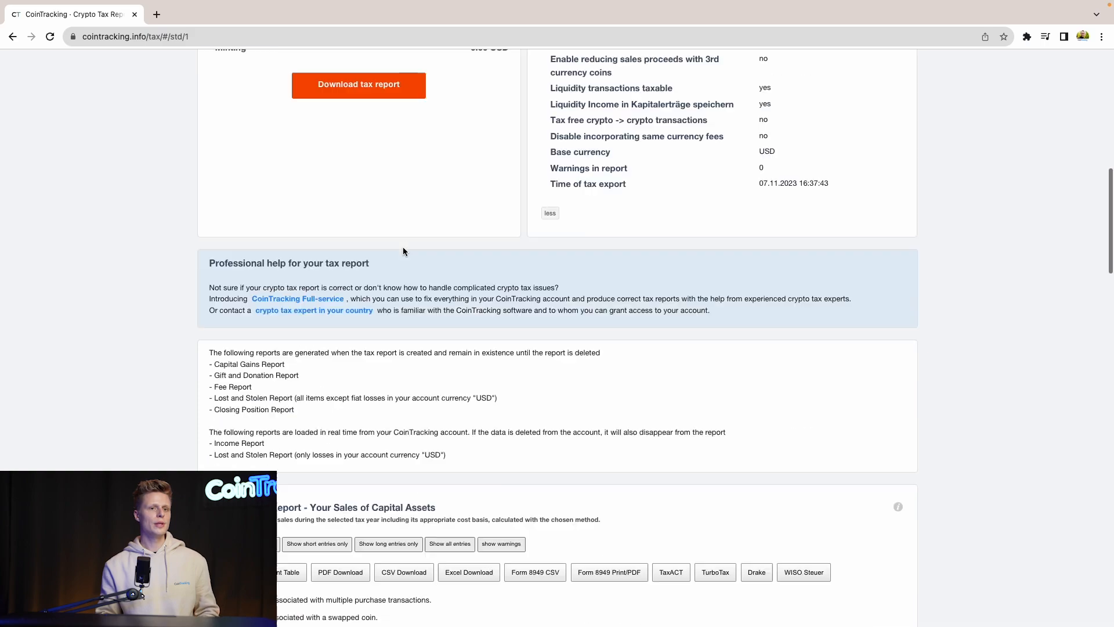
scroll("up", 3)
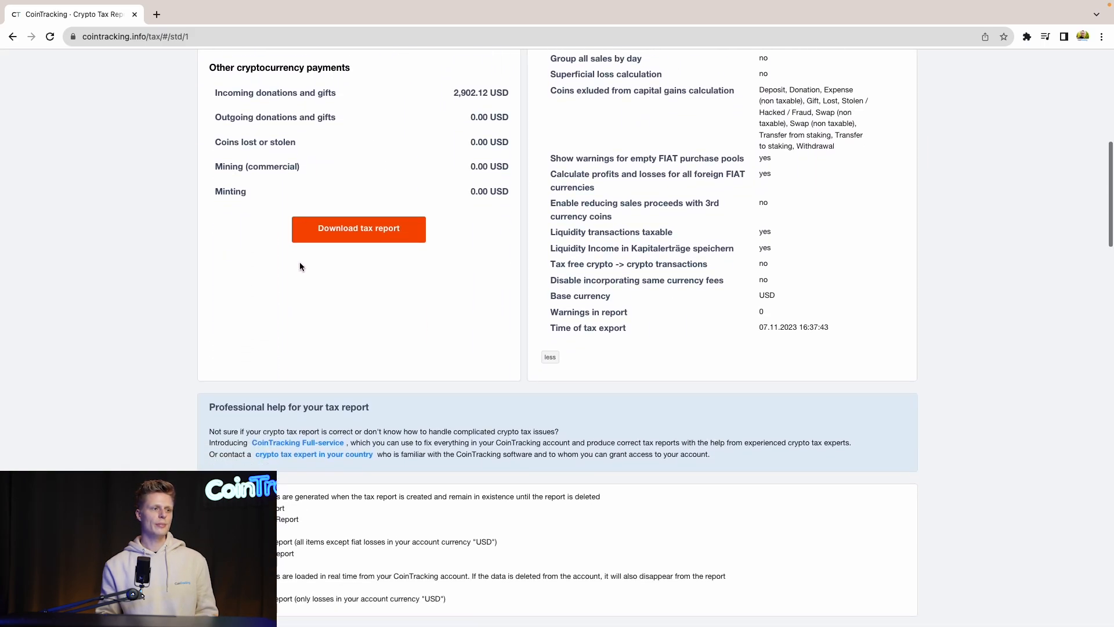
left_click(358, 228)
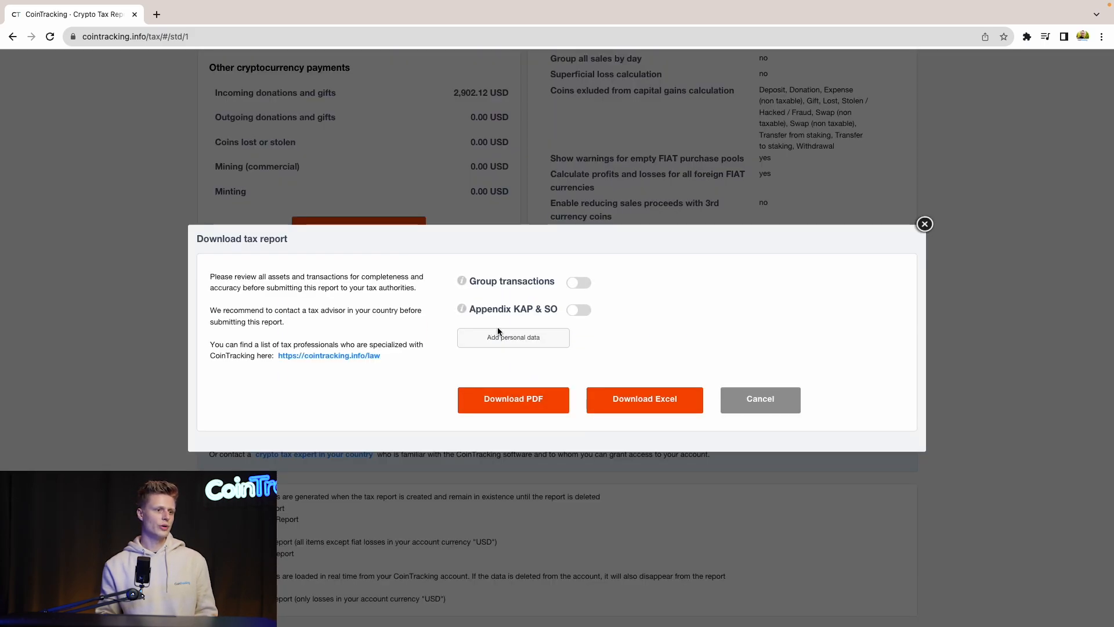
mouse_move(533, 346)
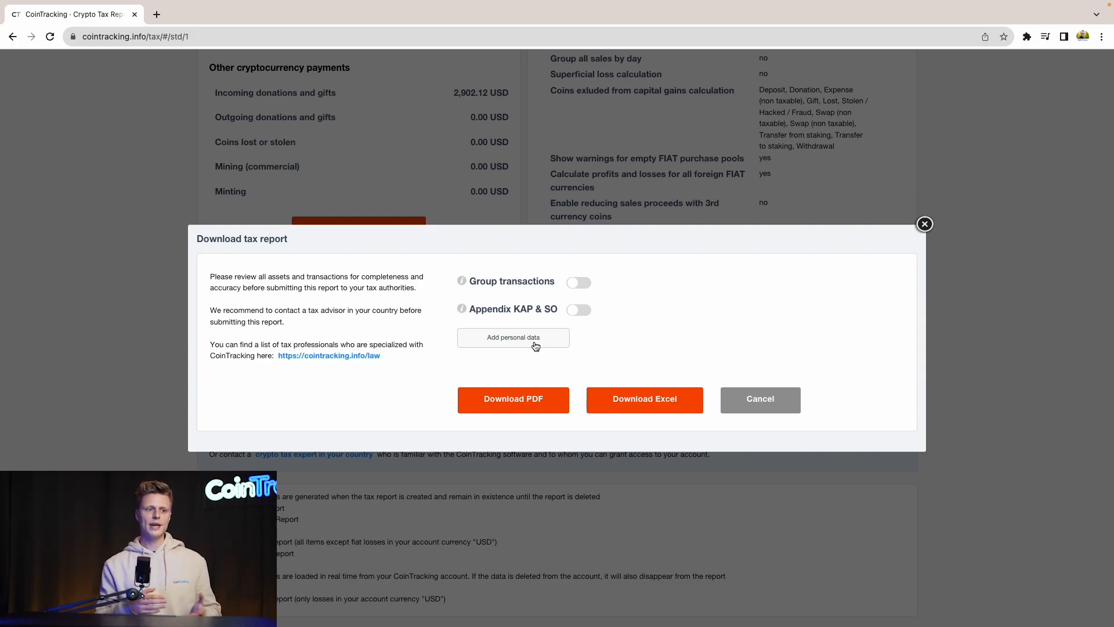